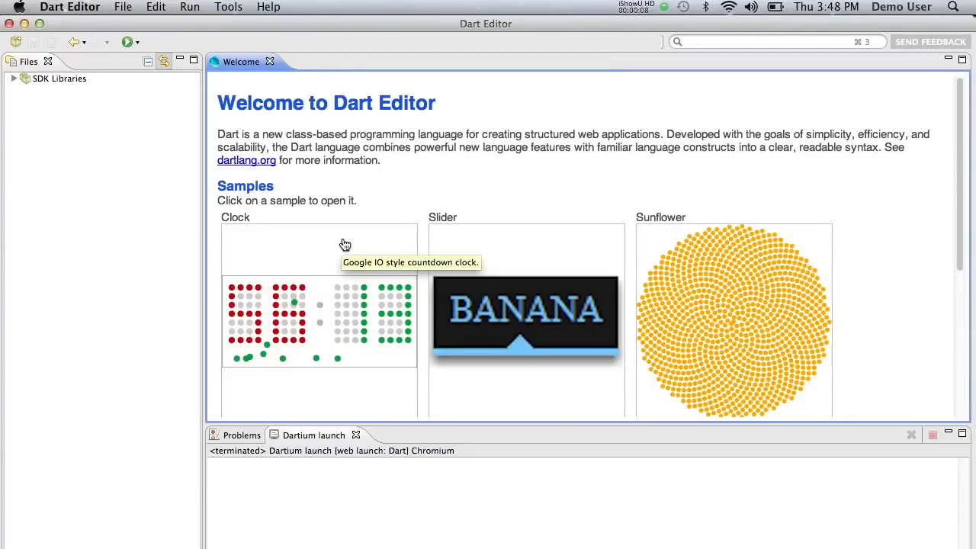
Open the Clock sample from the Welcome page to show Clock.dart
{"action": "left_click", "coordinate": [318, 320]}
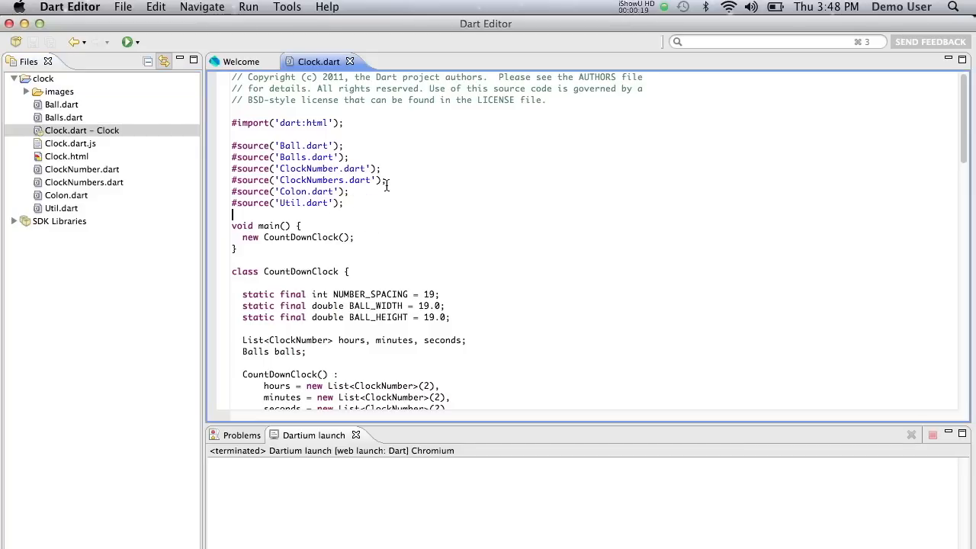
{"action": "mouse_move", "coordinate": [138, 55]}
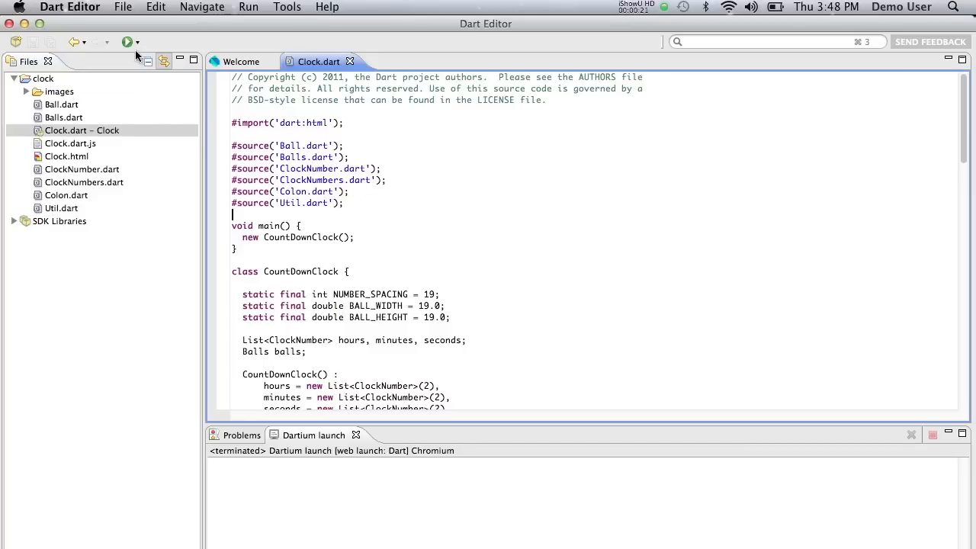
Run Clock.html in Chromium to show the Dart Clock page, then return to Dart Editor
{"action": "left_click", "coordinate": [128, 42]}
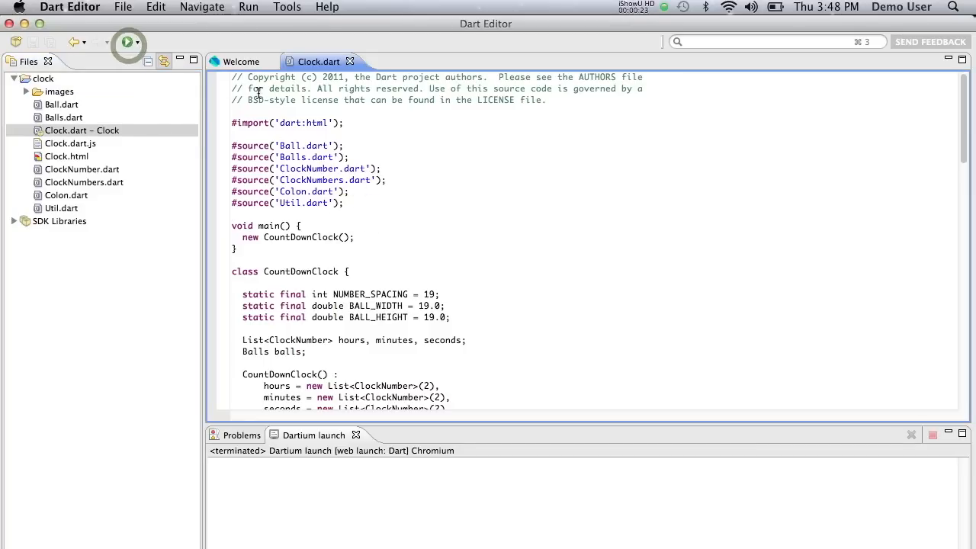
{"action": "left_click", "coordinate": [128, 42]}
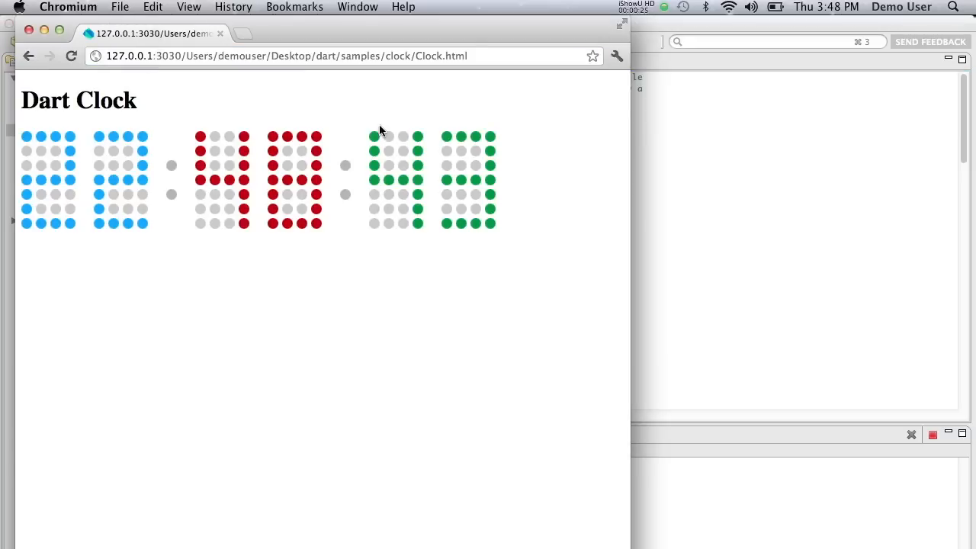
{"action": "left_click", "coordinate": [287, 7]}
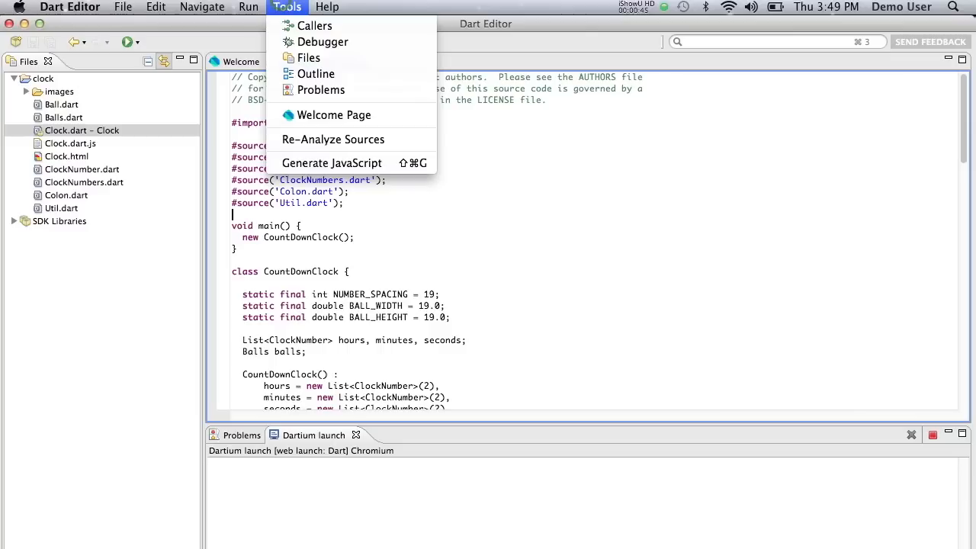
{"action": "mouse_move", "coordinate": [342, 163]}
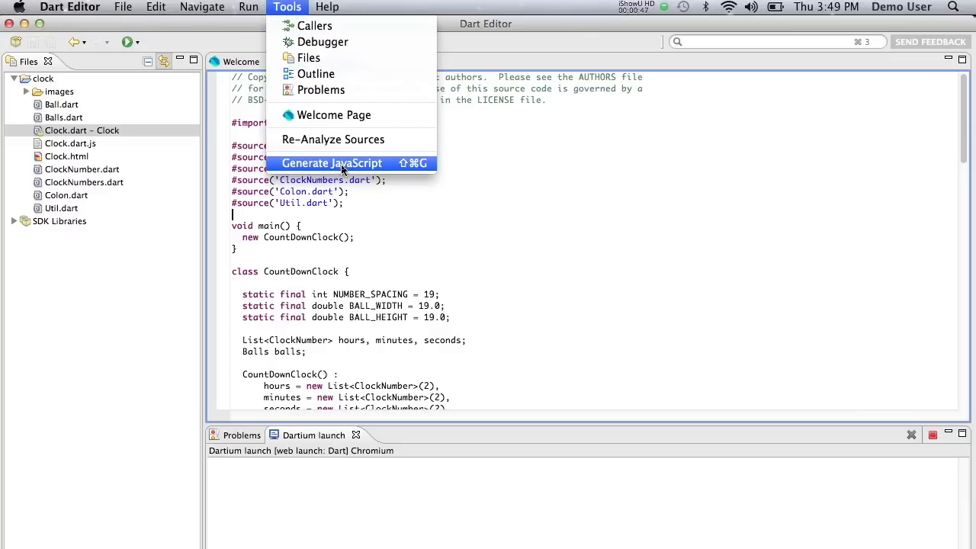
Generate JavaScript for the Clock sample and open the resulting Clock.dart.js
{"action": "left_click", "coordinate": [331, 164]}
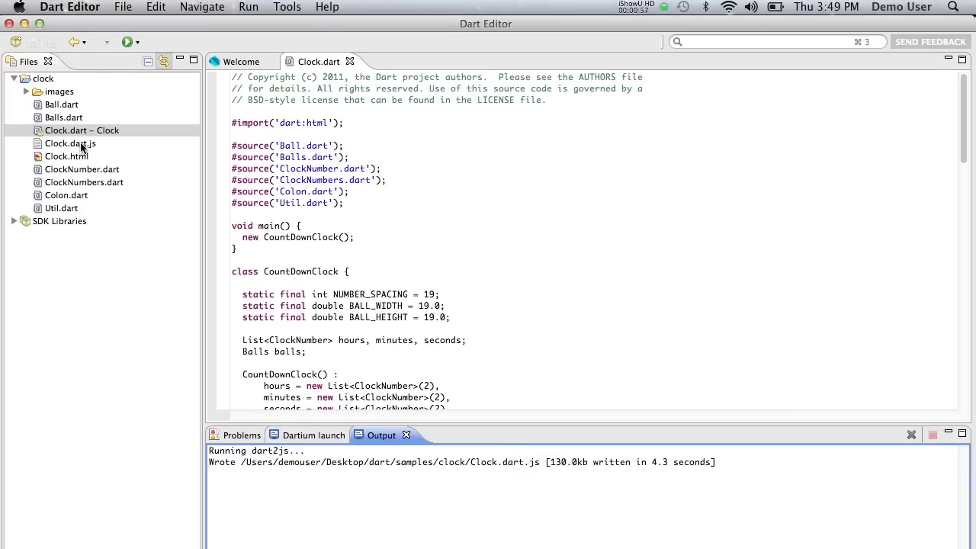
{"action": "left_click", "coordinate": [70, 143]}
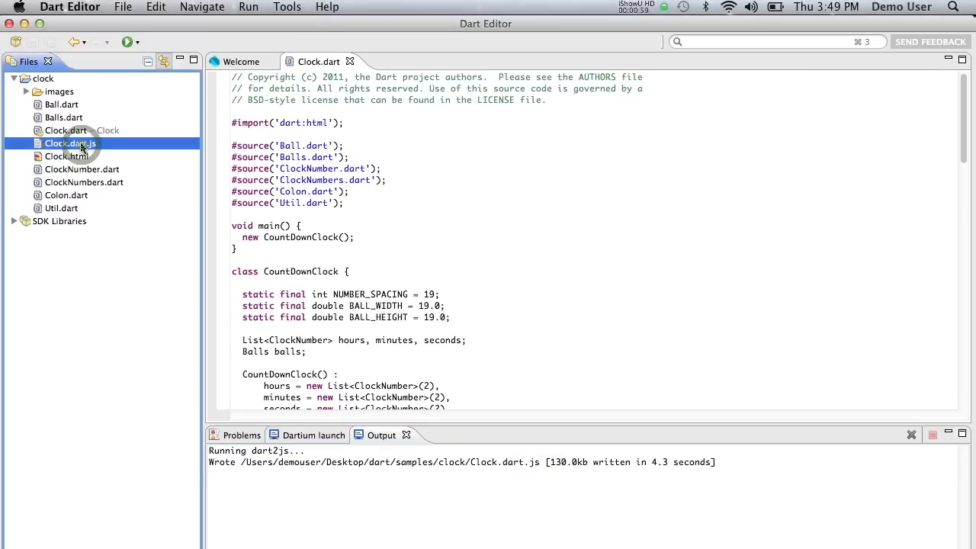
{"action": "double_click", "coordinate": [69, 143]}
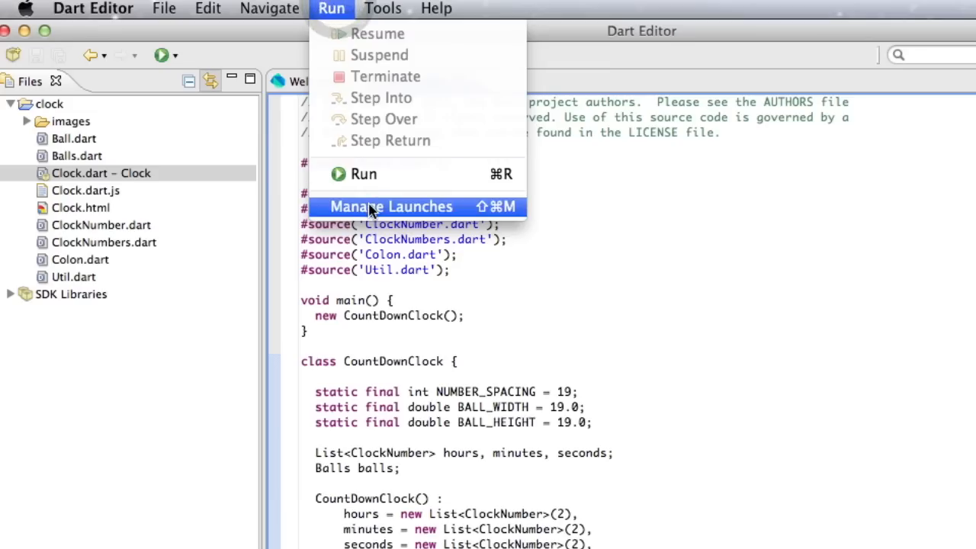
Add a browser launch named 'clock' for /clock/Clock.html and run it
{"action": "left_click", "coordinate": [390, 207]}
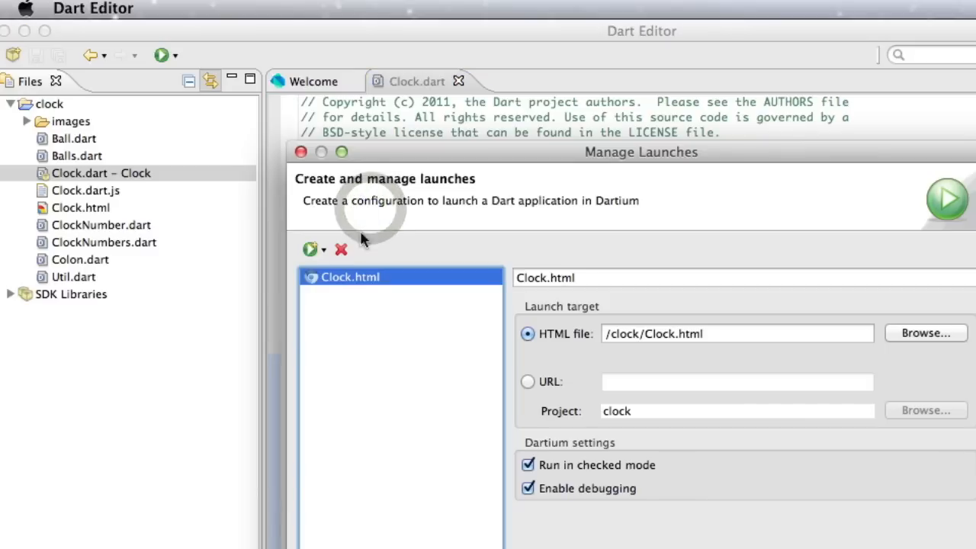
{"action": "left_click", "coordinate": [310, 249]}
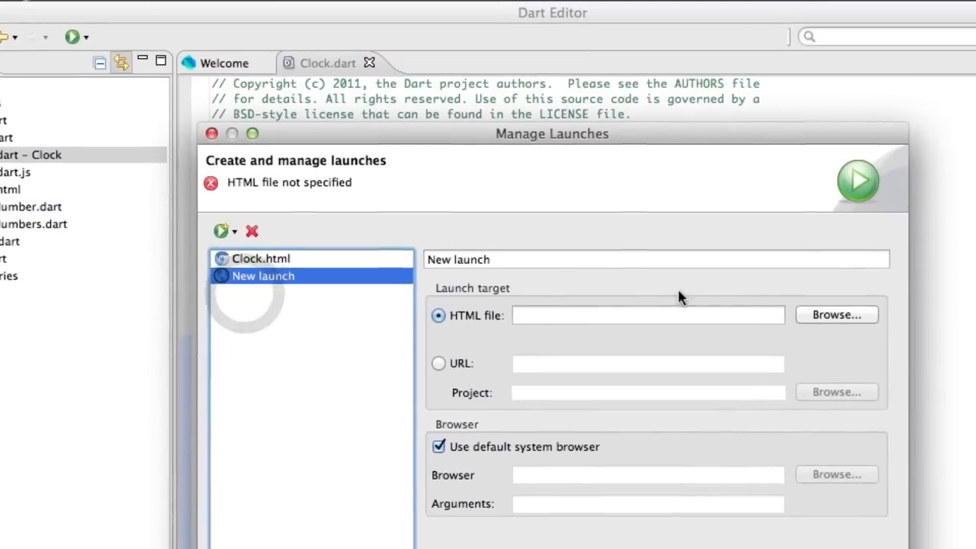
{"action": "left_click", "coordinate": [836, 314]}
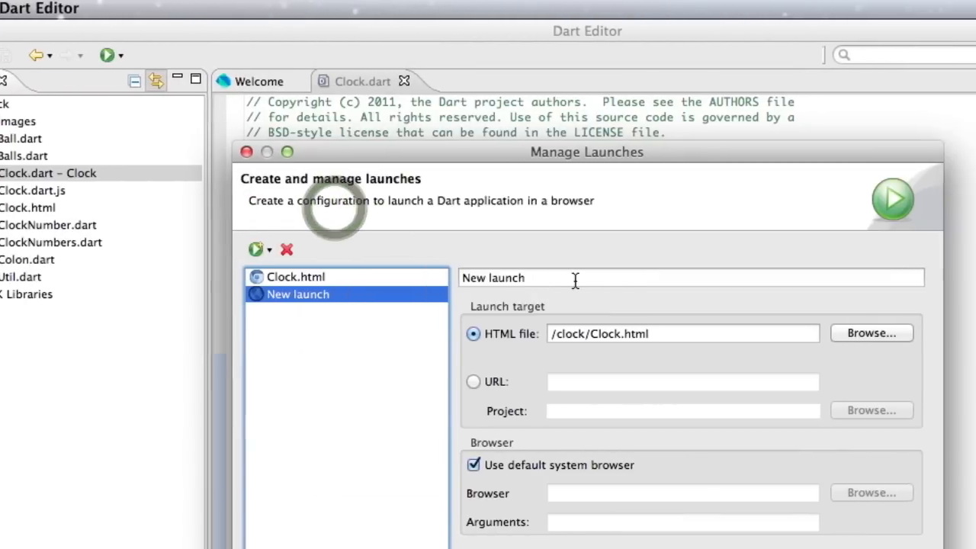
{"action": "type", "text": "clock"}
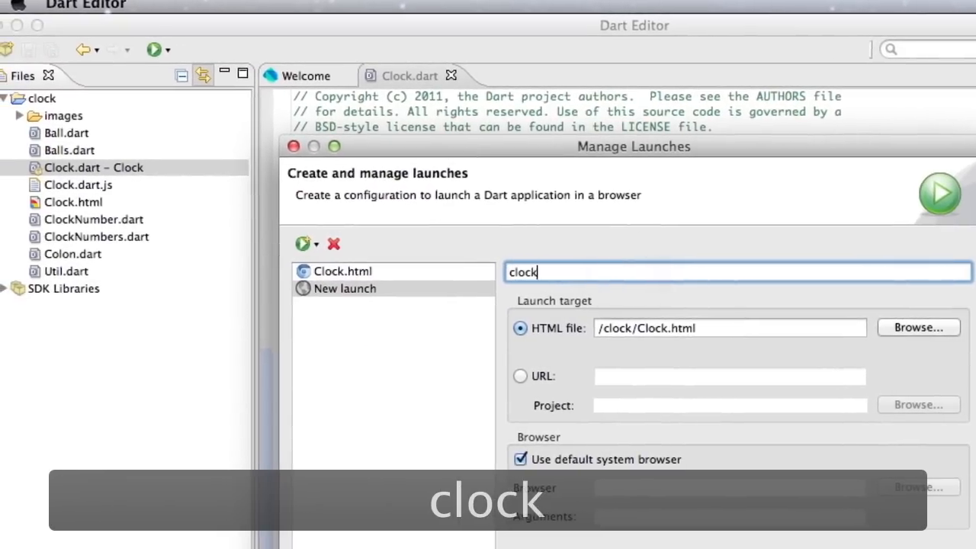
{"action": "left_click", "coordinate": [575, 333]}
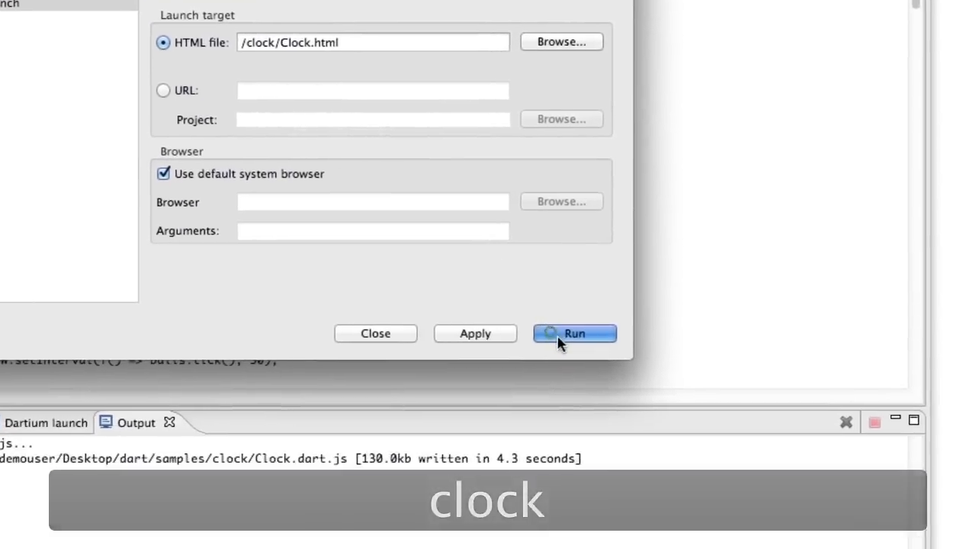
{"action": "left_click", "coordinate": [574, 333]}
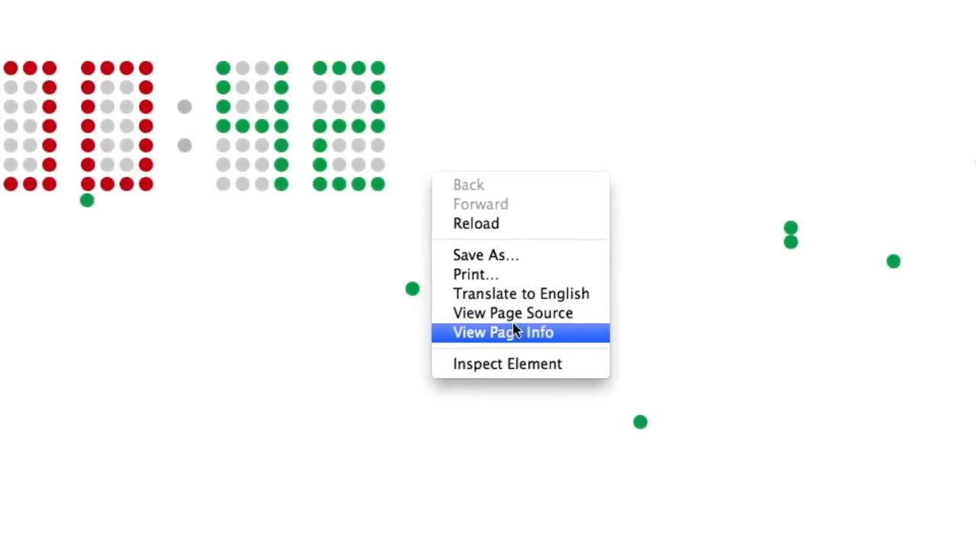
View the Clock page source, follow the ../dart.js link, and highlight '.js' in the script
{"action": "left_click", "coordinate": [512, 313]}
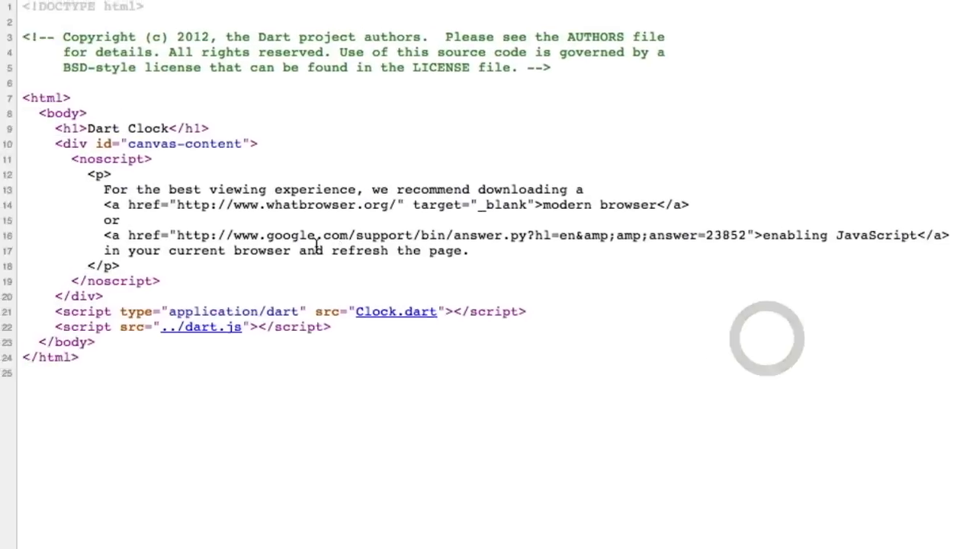
{"action": "scroll", "scroll_direction": "down", "scroll_amount": 3}
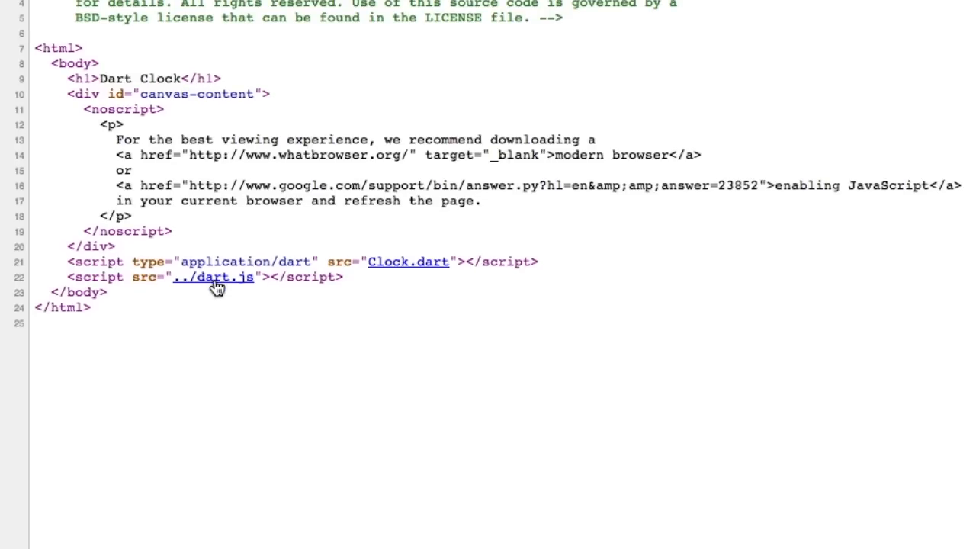
{"action": "scroll", "scroll_direction": "up", "scroll_amount": 3}
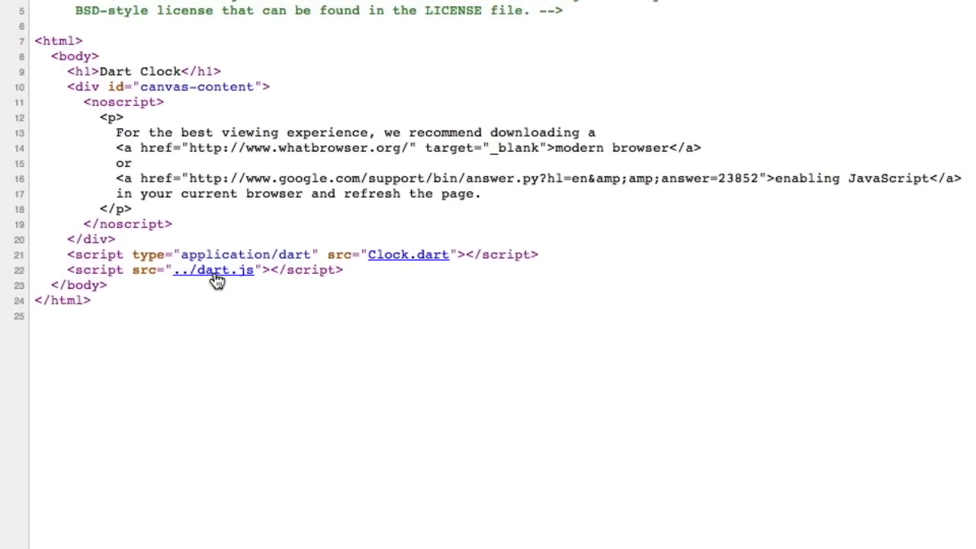
{"action": "left_click", "coordinate": [214, 269]}
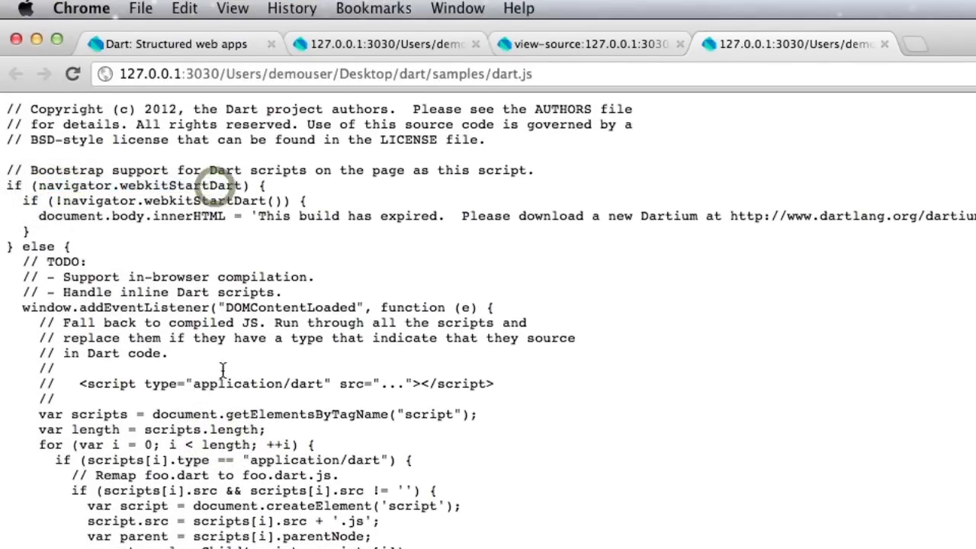
{"action": "scroll", "scroll_direction": "down", "scroll_amount": 3}
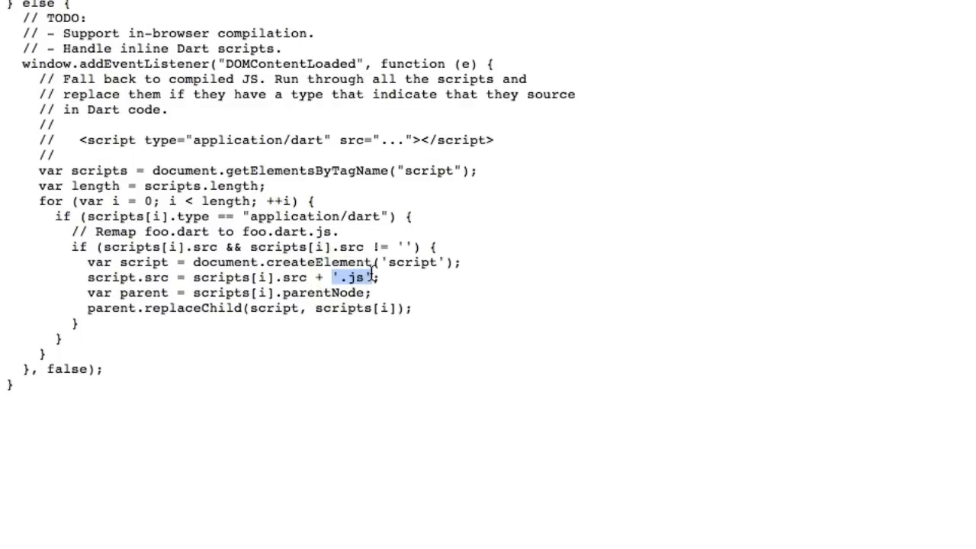
{"action": "left_click", "coordinate": [164, 8]}
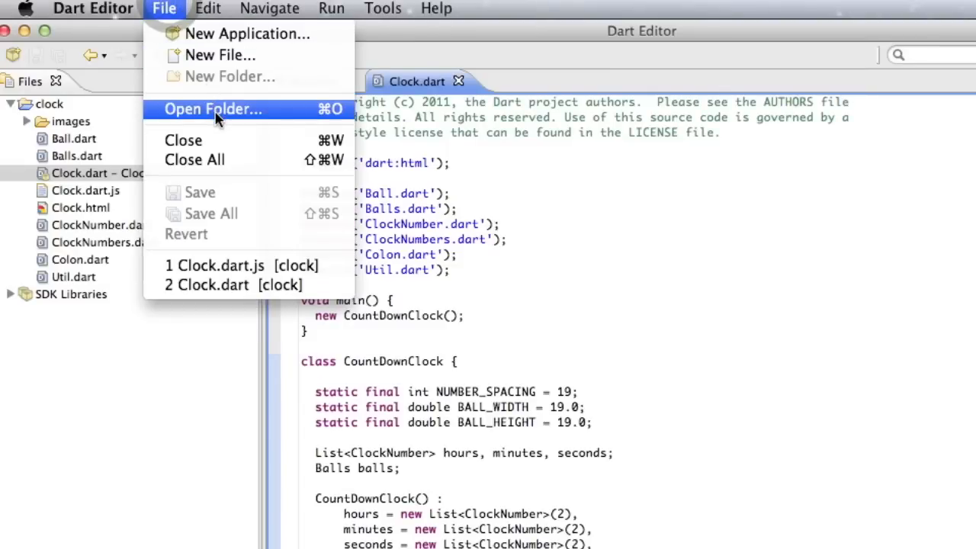
Add Desktop/solar to the workspace and open solar.dart
{"action": "left_click", "coordinate": [212, 108]}
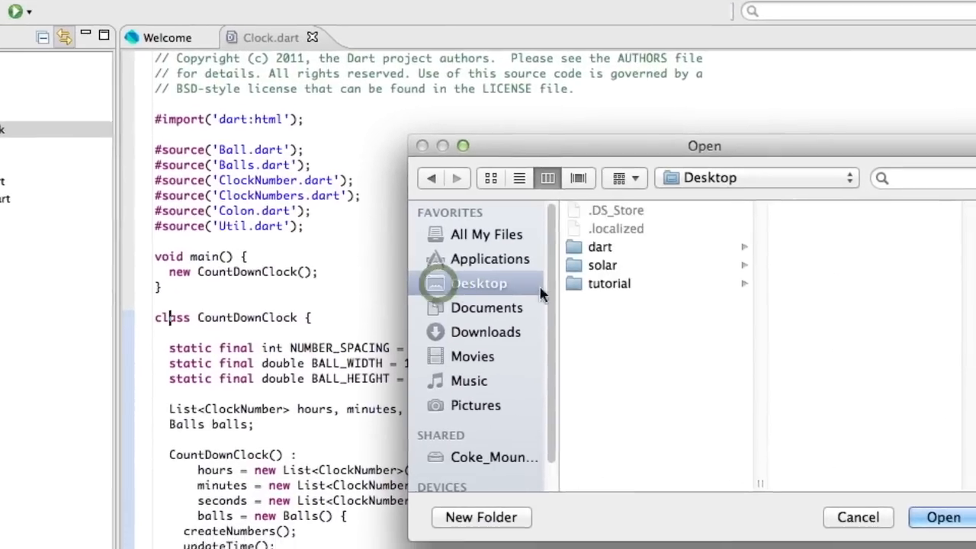
{"action": "left_click", "coordinate": [603, 265]}
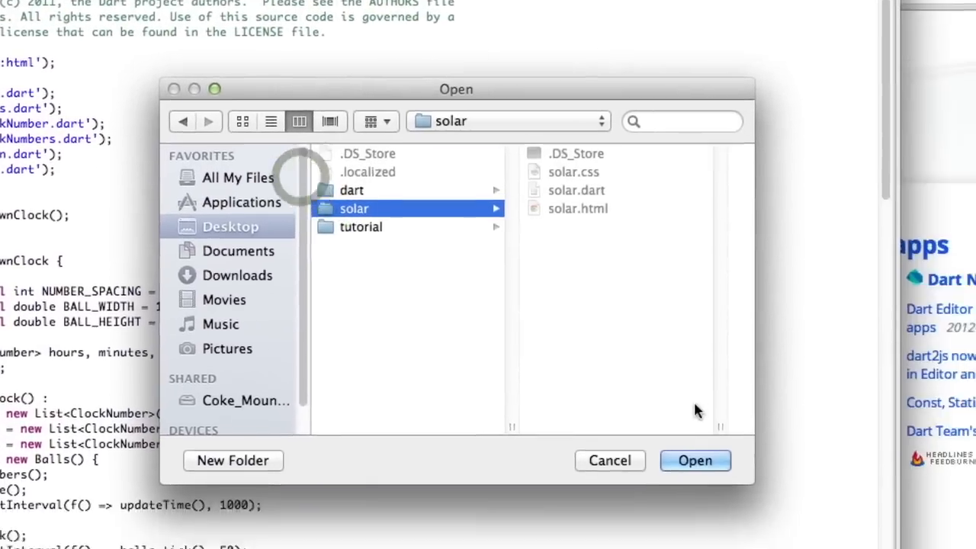
{"action": "left_click", "coordinate": [695, 460]}
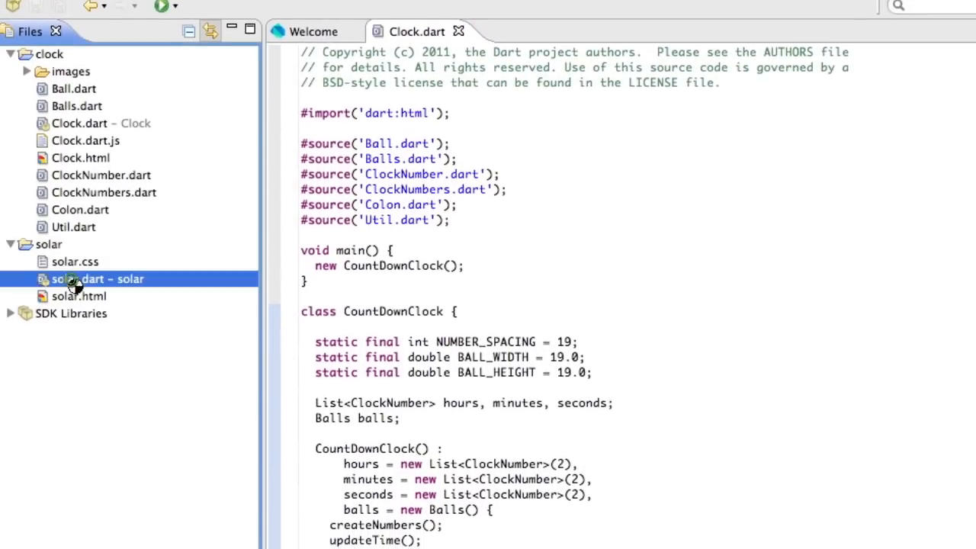
{"action": "double_click", "coordinate": [96, 279]}
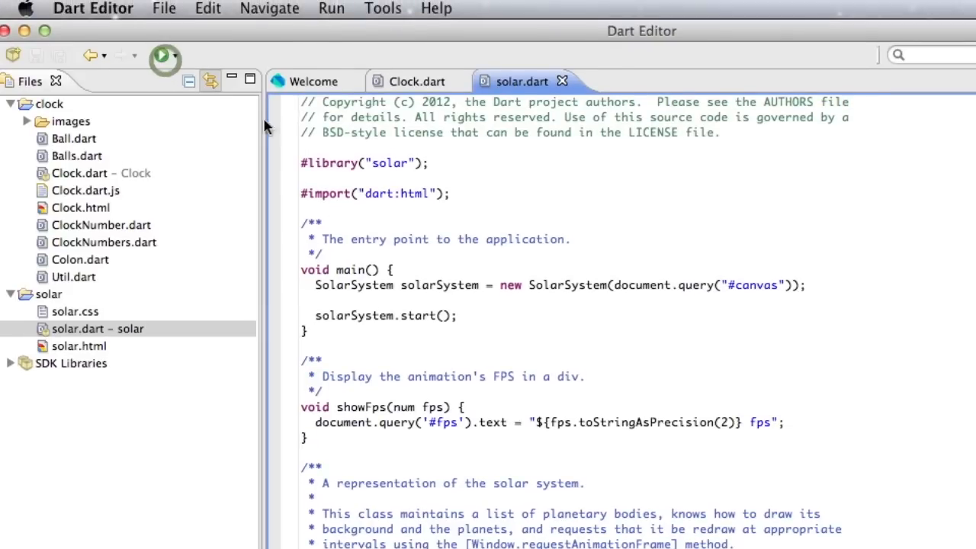
{"action": "left_click", "coordinate": [162, 55]}
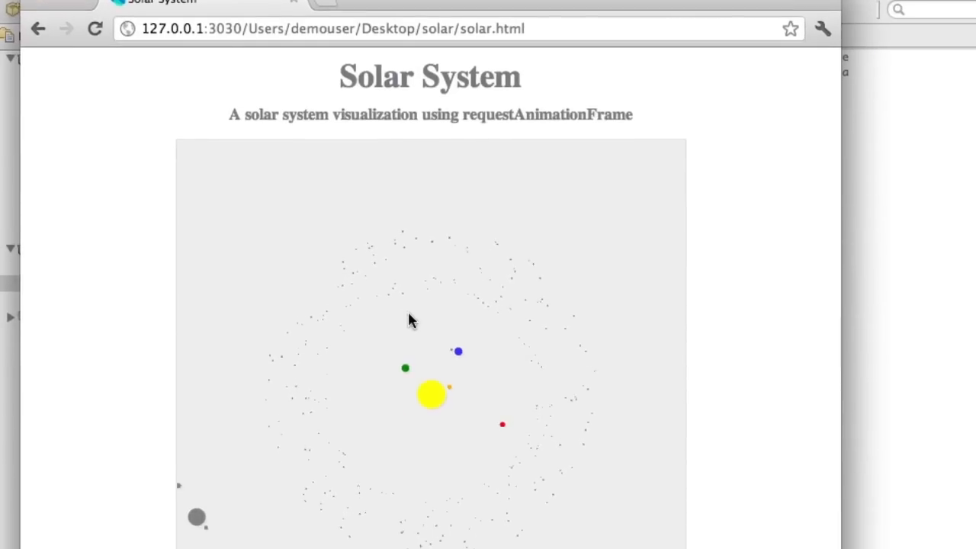
{"action": "scroll", "scroll_direction": "down", "scroll_amount": 3}
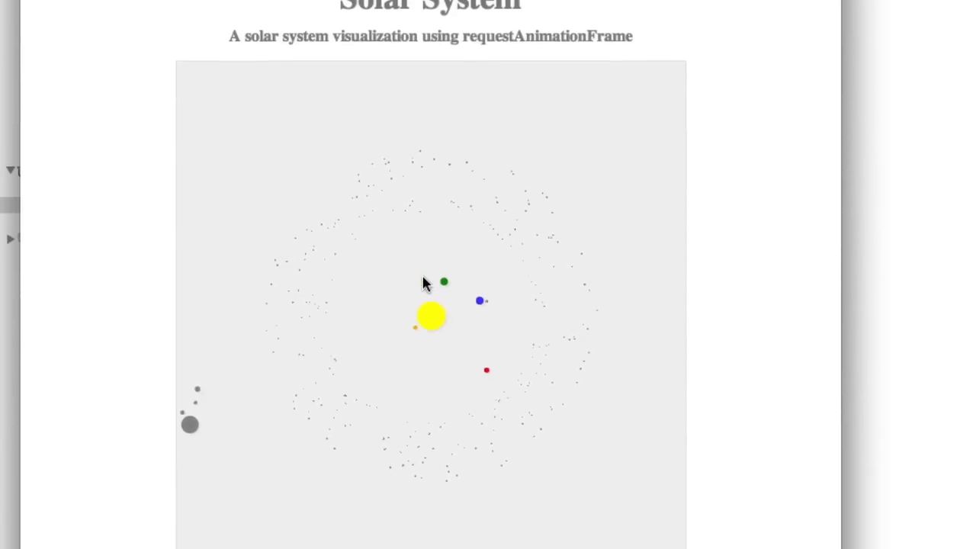
{"action": "scroll", "scroll_direction": "down", "scroll_amount": 3}
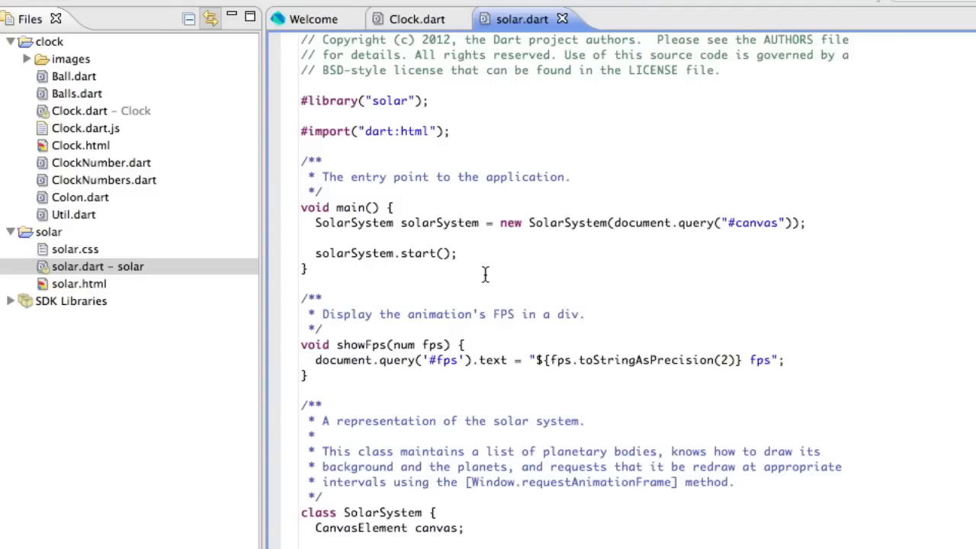
Show the Outline, jump to PlanetaryBody, expand SolarSystem and go to draw(int)
{"action": "left_click", "coordinate": [383, 8]}
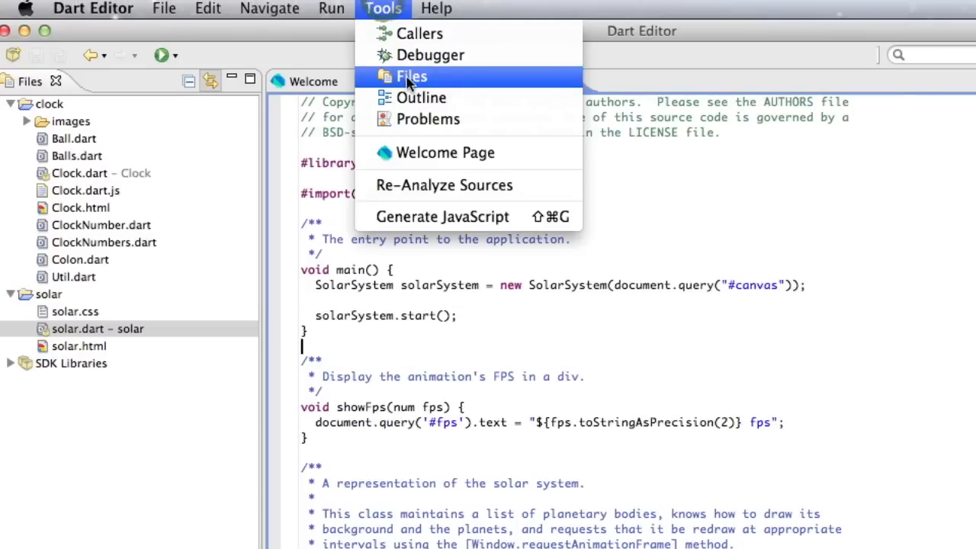
{"action": "left_click", "coordinate": [421, 97]}
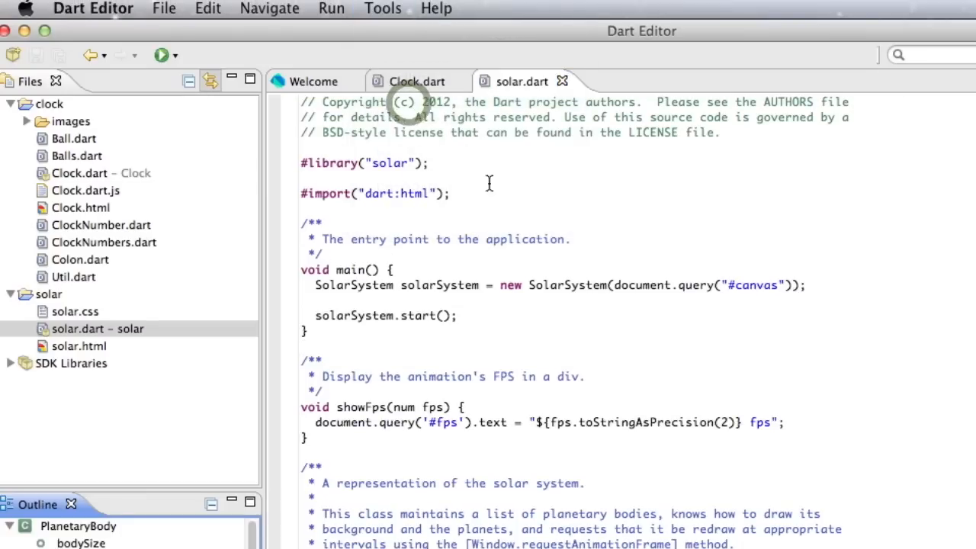
{"action": "left_click", "coordinate": [163, 55]}
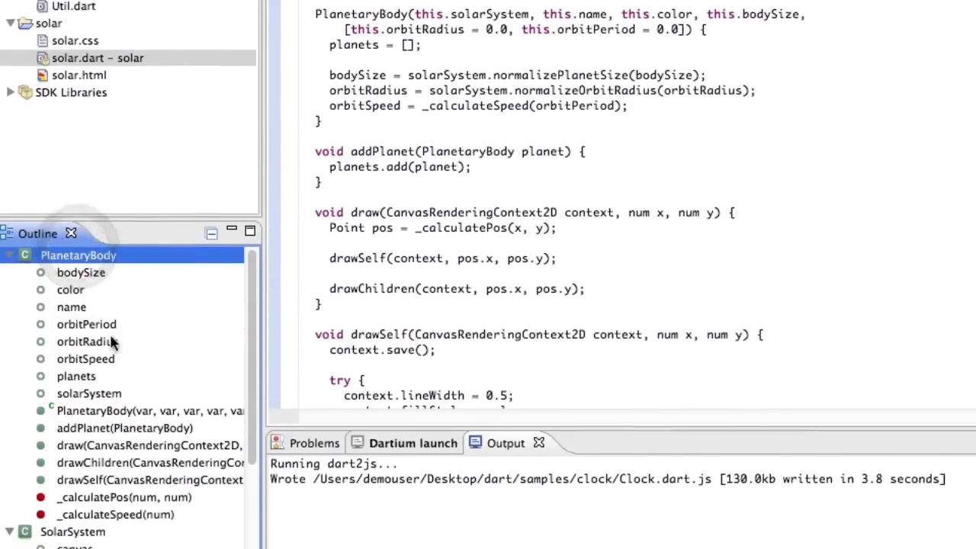
{"action": "left_click", "coordinate": [122, 427]}
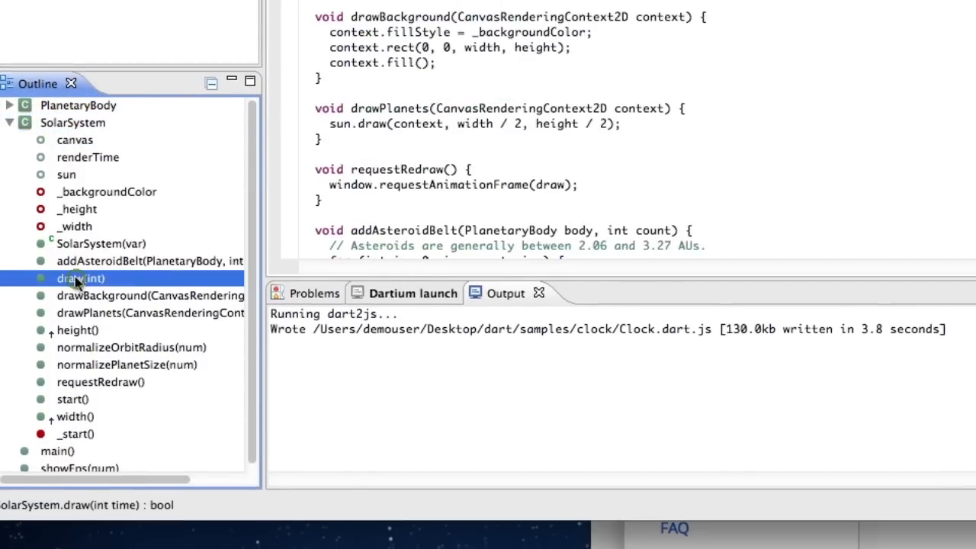
{"action": "left_click", "coordinate": [149, 278]}
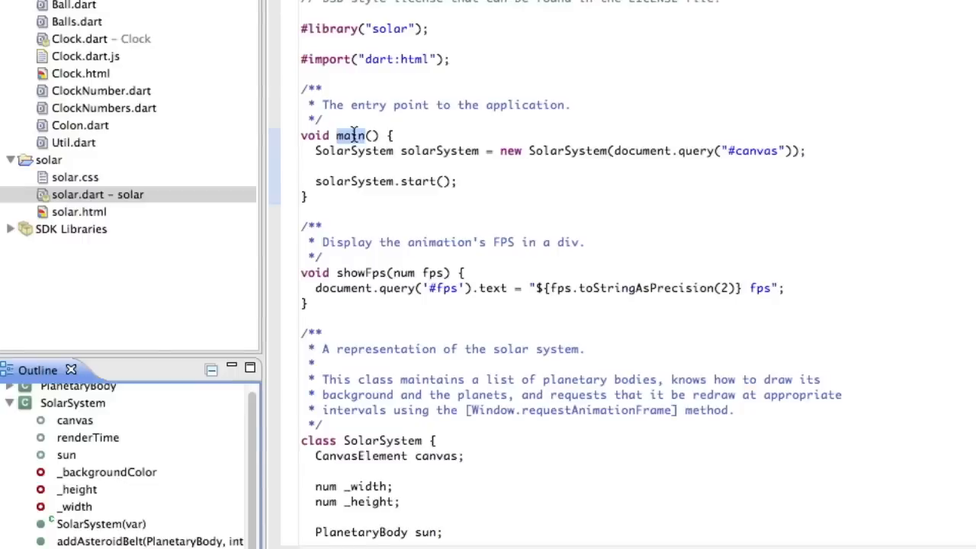
{"action": "mouse_move", "coordinate": [359, 274]}
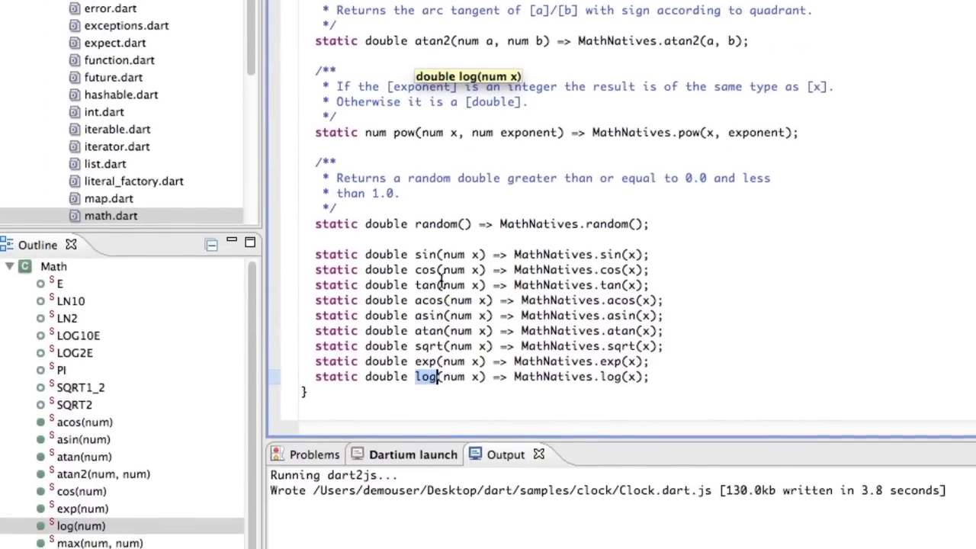
Scroll the Files view and collapse the dart:core library folder
{"action": "scroll", "scroll_direction": "down", "scroll_amount": 3}
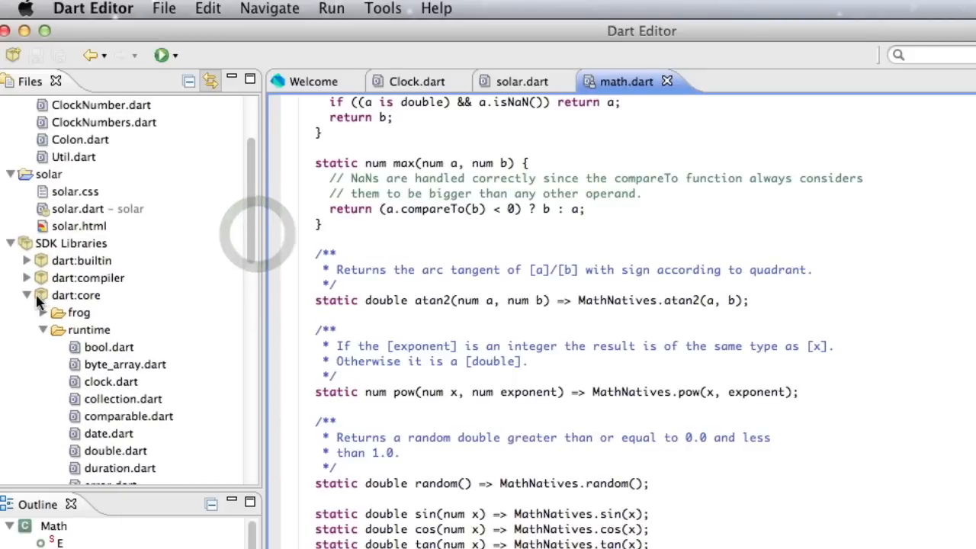
{"action": "left_click", "coordinate": [28, 296]}
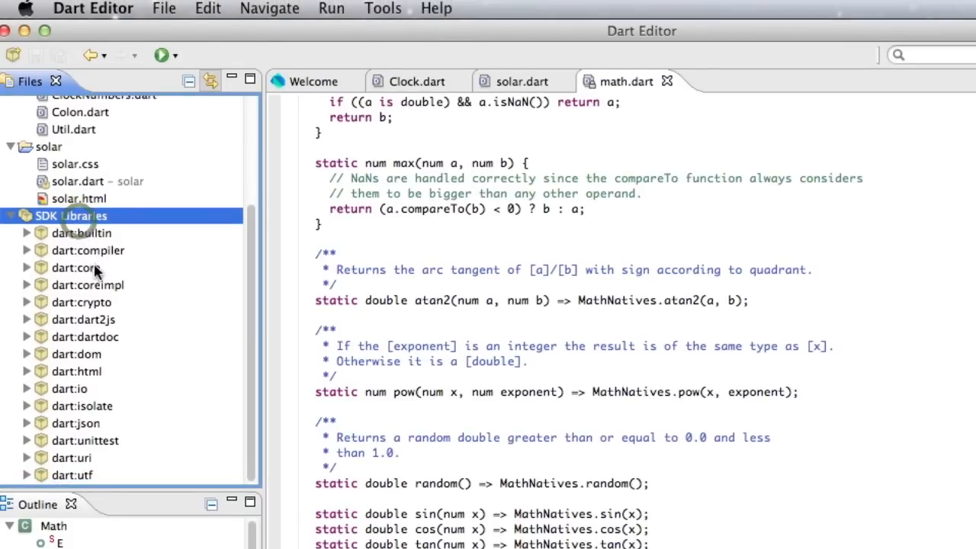
Expand the dart:core library under SDK Libraries to list its runtime files
{"action": "left_click", "coordinate": [26, 267]}
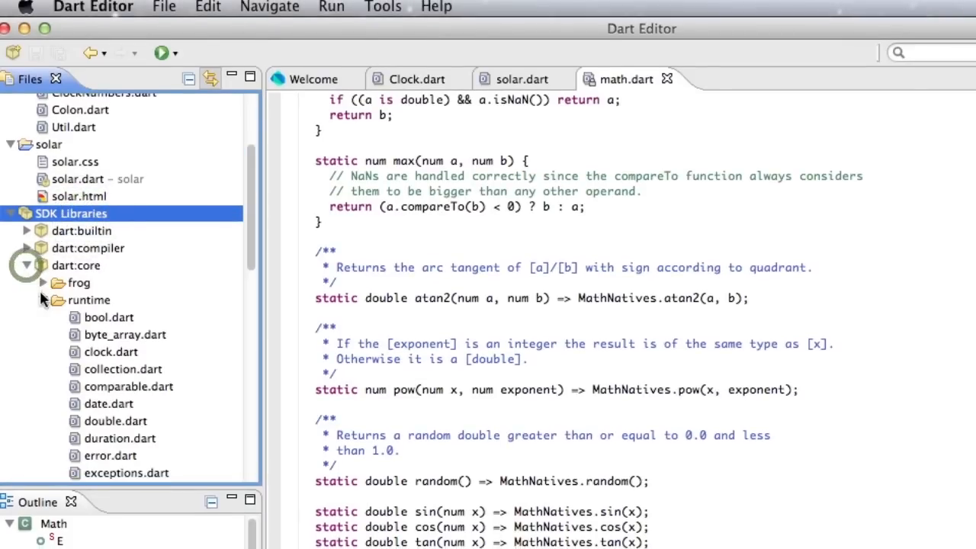
{"action": "left_click", "coordinate": [27, 265]}
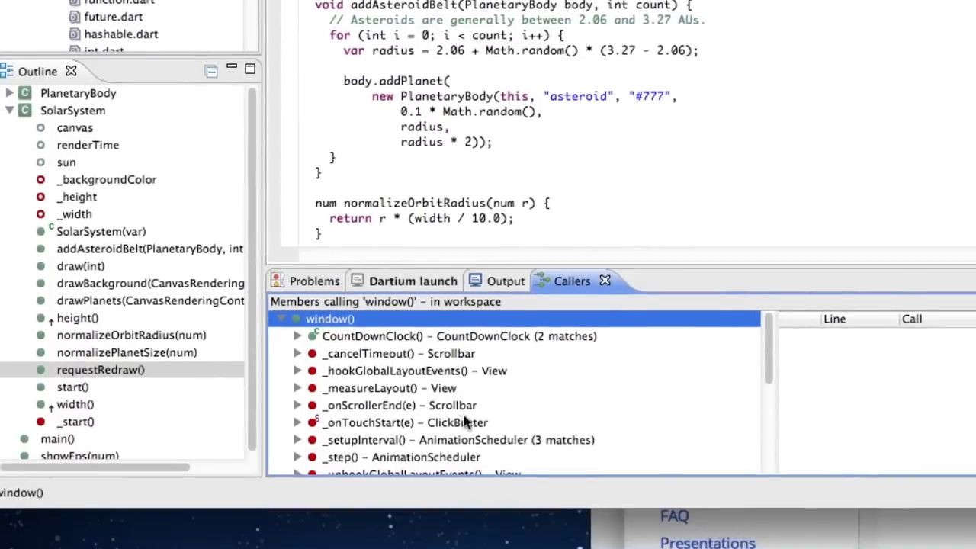
Go from the requestRedraw() caller to its window() call, then type 'alert()'
{"action": "scroll", "scroll_direction": "down", "scroll_amount": 3}
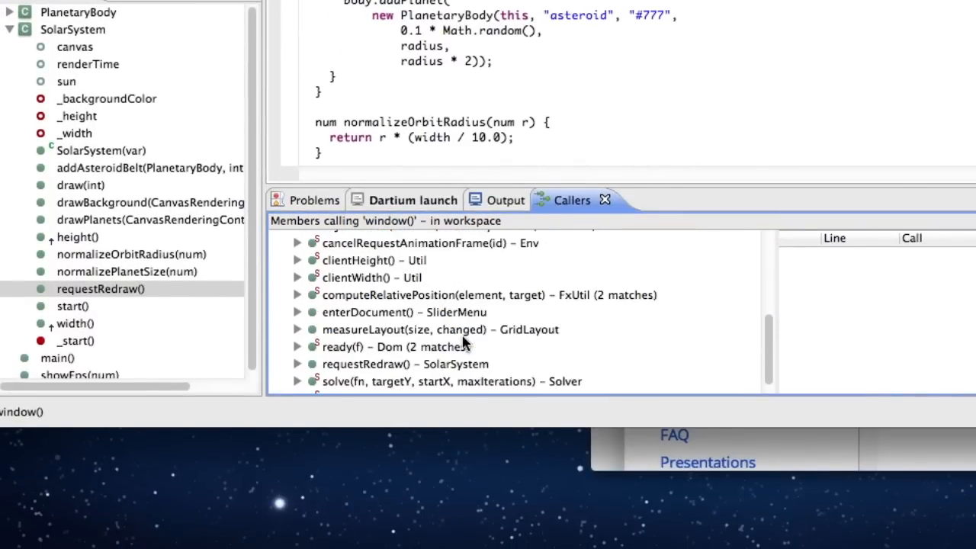
{"action": "left_click", "coordinate": [405, 350]}
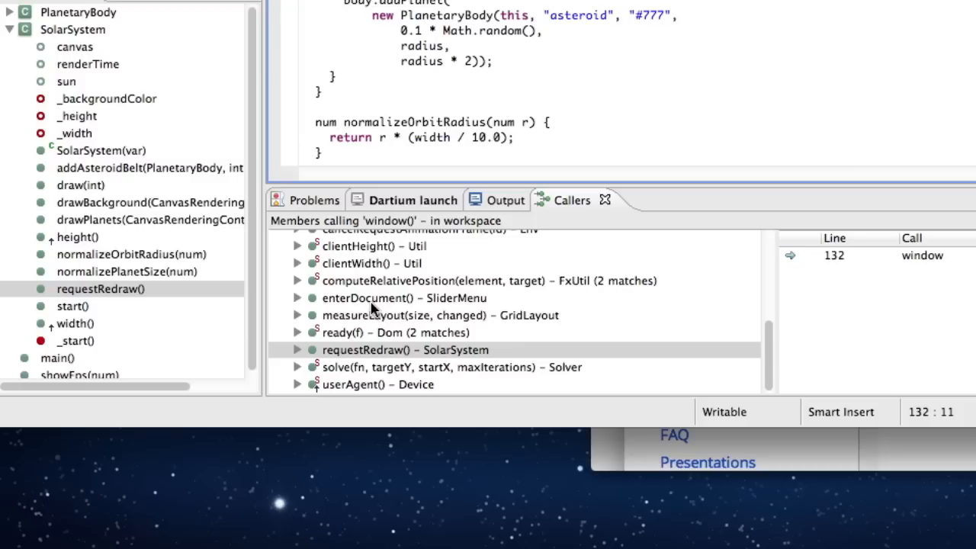
{"action": "left_click", "coordinate": [428, 367]}
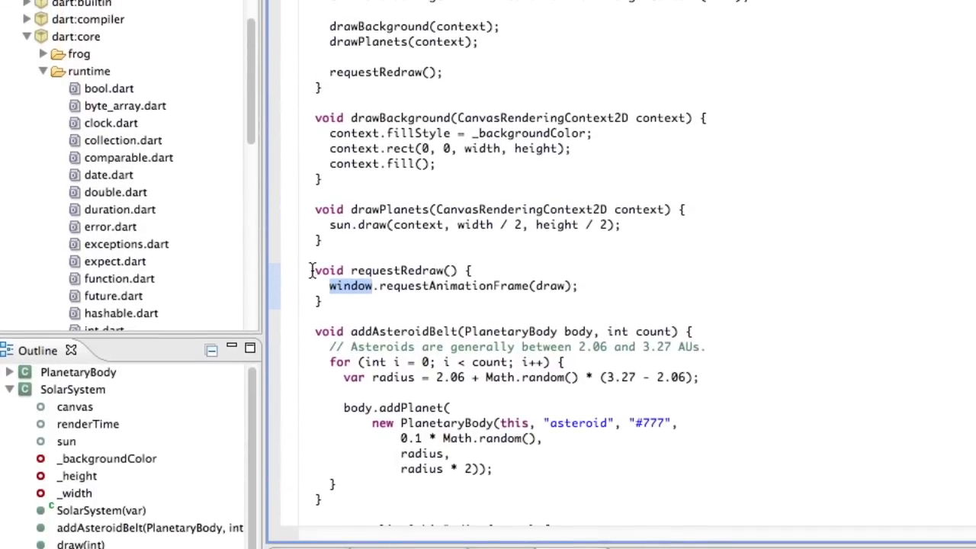
{"action": "type", "text": "alert("}
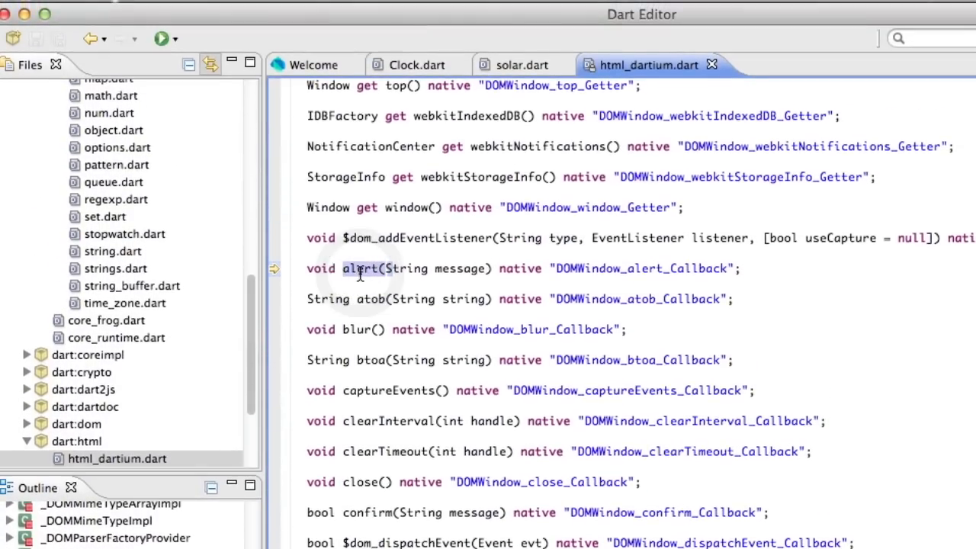
{"action": "mouse_move", "coordinate": [359, 268]}
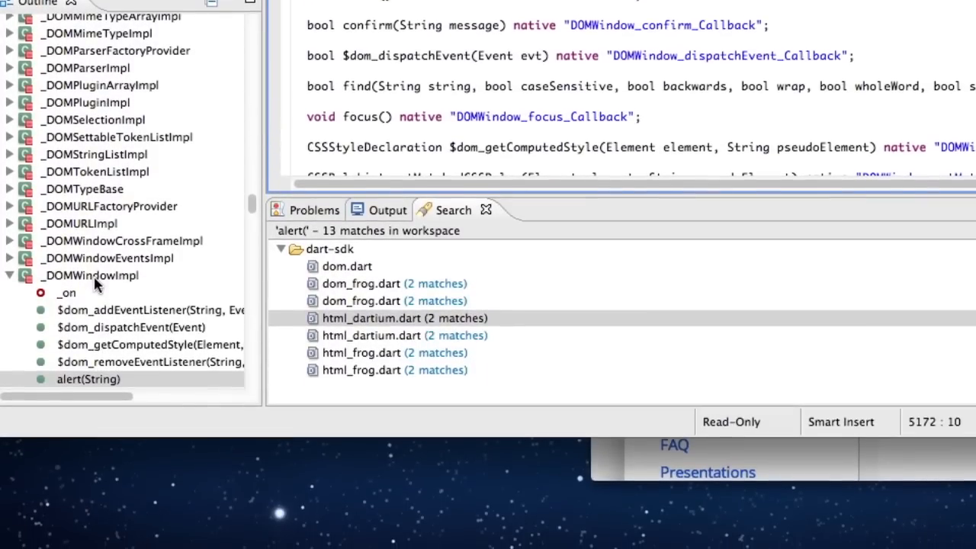
Jump to the _DOMWindowImpl class definition in html_dartium.dart via the Outline
{"action": "left_click", "coordinate": [90, 275]}
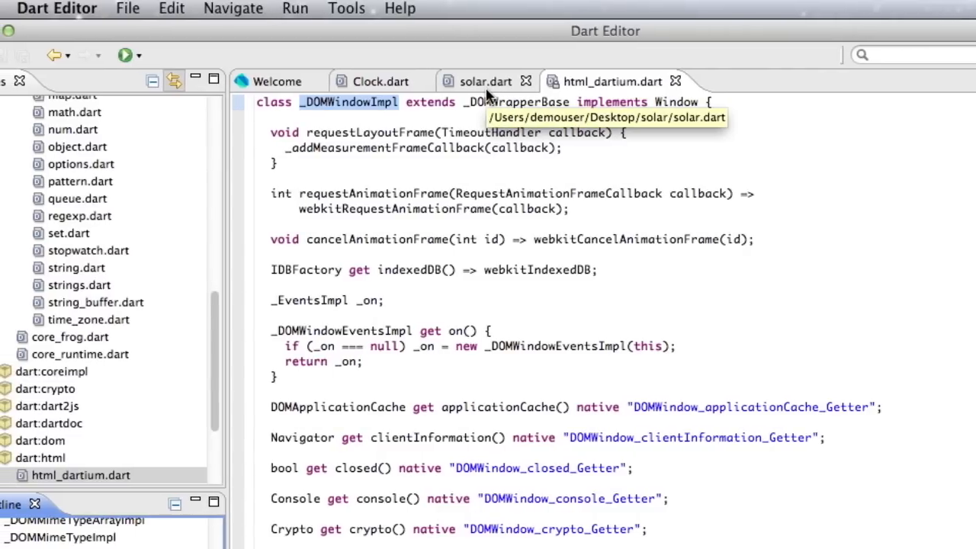
Add window.alert("hey there") to solar.dart's main(), run solar, and dismiss the alert
{"action": "left_click", "coordinate": [484, 82]}
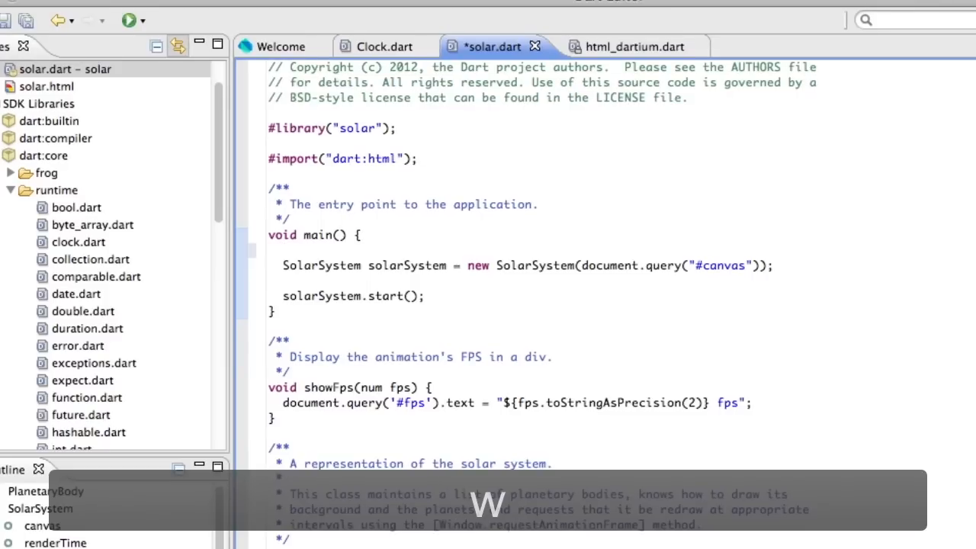
{"action": "type", "text": "window.alert"}
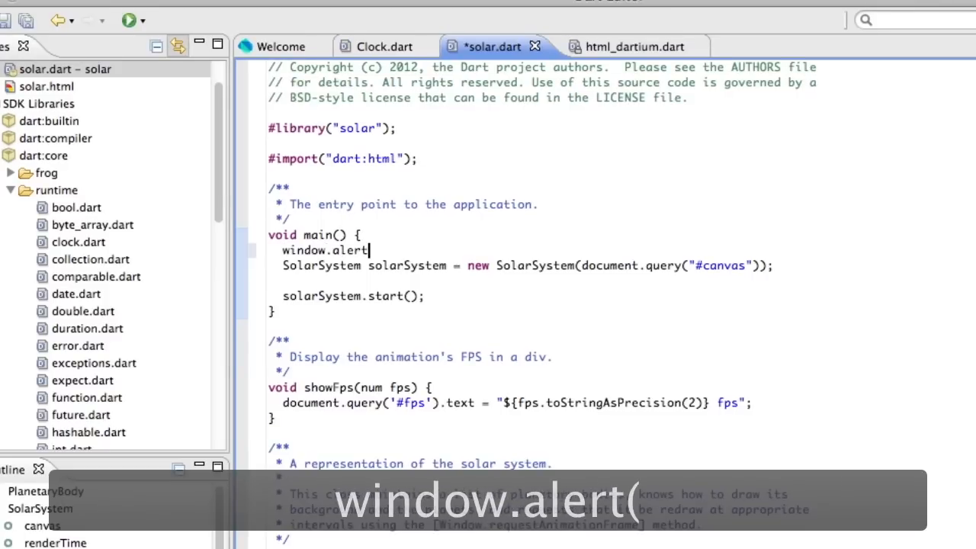
{"action": "type", "text": "(\"hey there\");"}
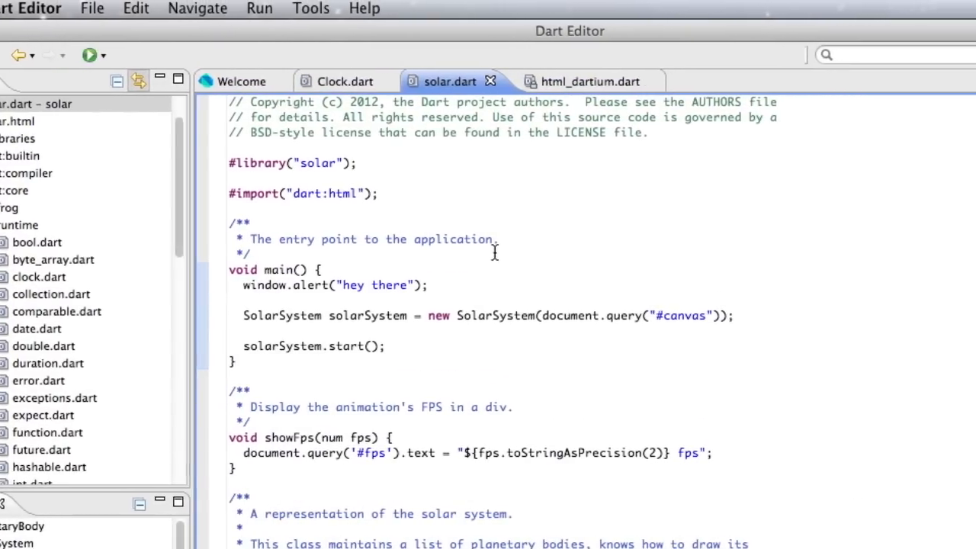
{"action": "left_click", "coordinate": [90, 54]}
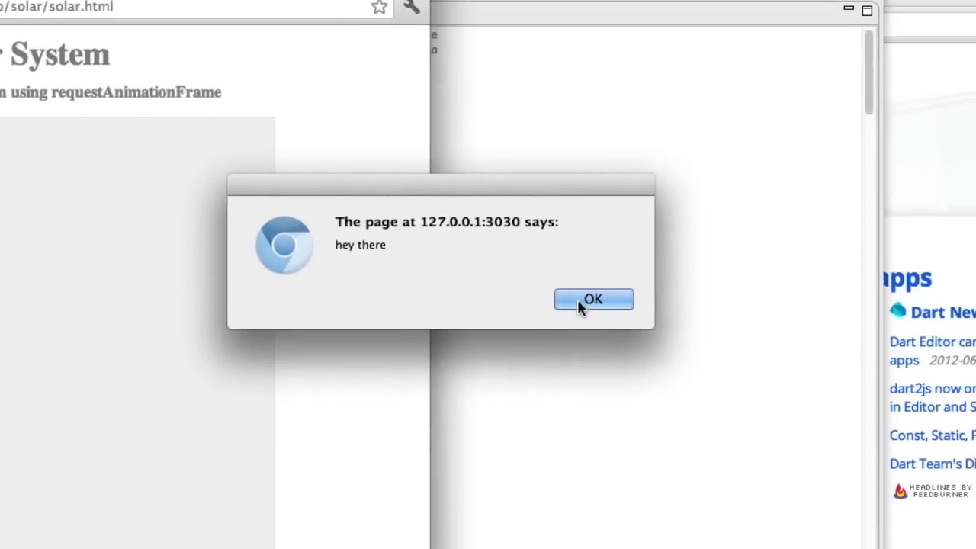
{"action": "left_click", "coordinate": [593, 299]}
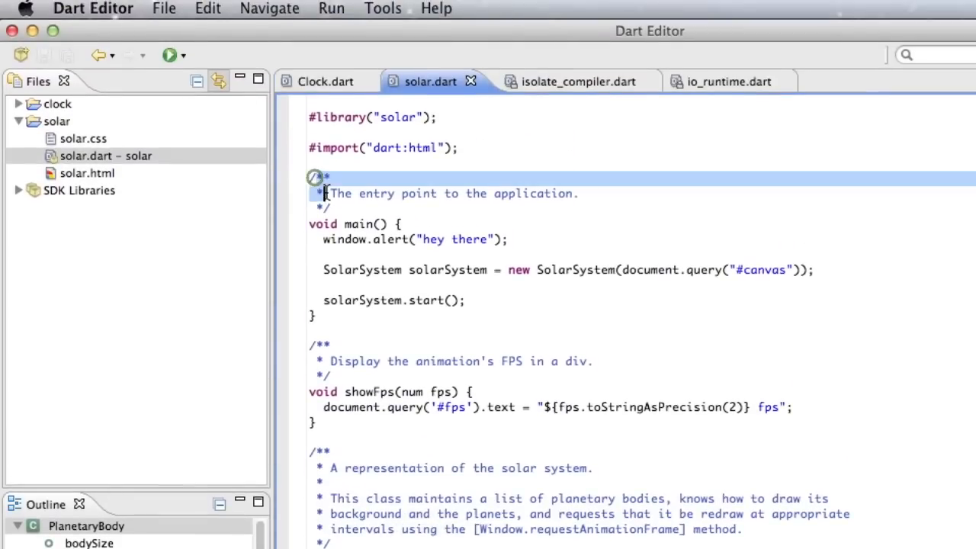
Close the empty Problems view and inspect Math.random() in addAsteroidBelt
{"action": "scroll", "scroll_direction": "down", "scroll_amount": 3}
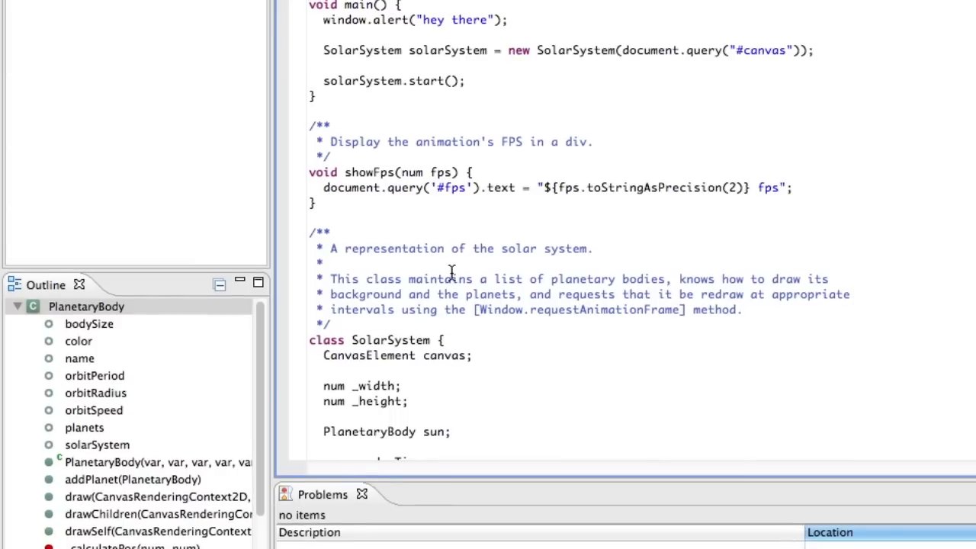
{"action": "left_click", "coordinate": [395, 309]}
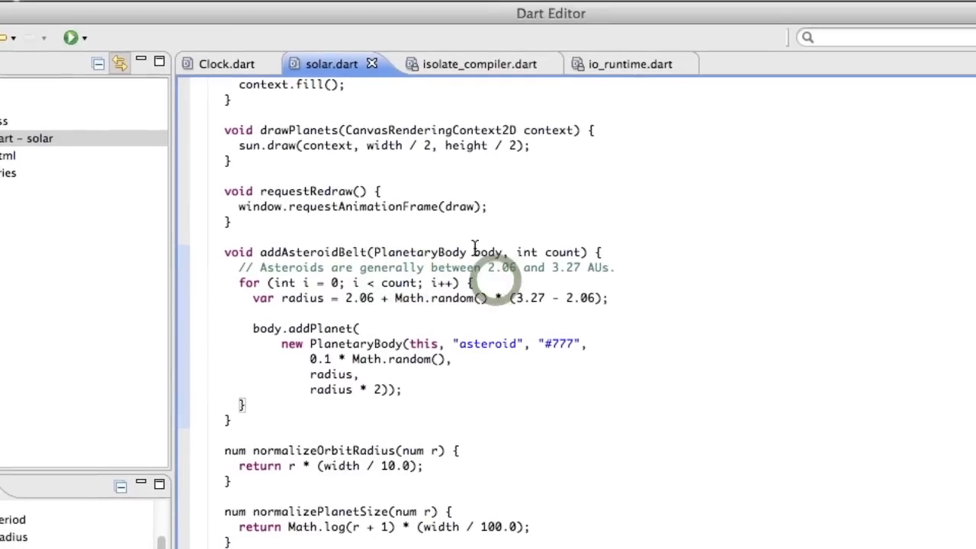
{"action": "mouse_move", "coordinate": [465, 272]}
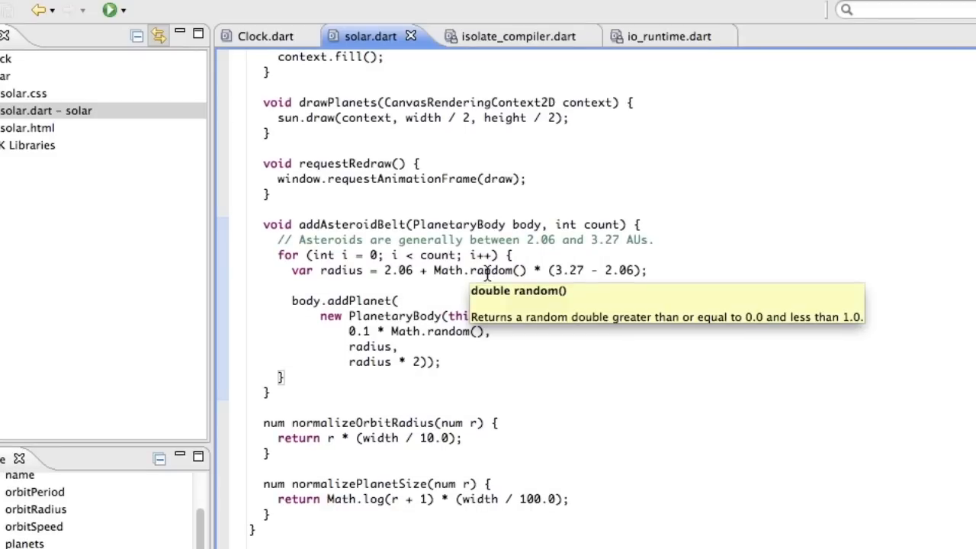
{"action": "left_click", "coordinate": [513, 254]}
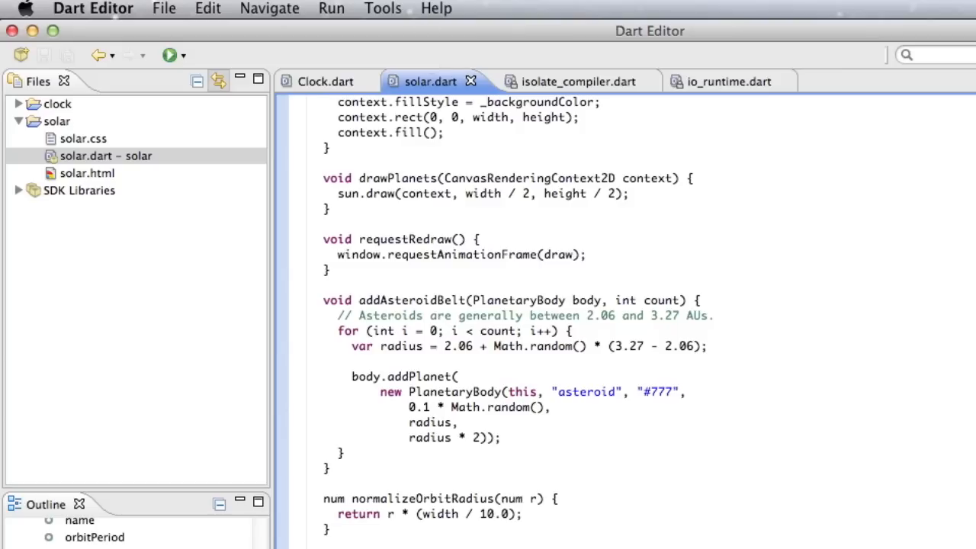
{"action": "left_click", "coordinate": [436, 8]}
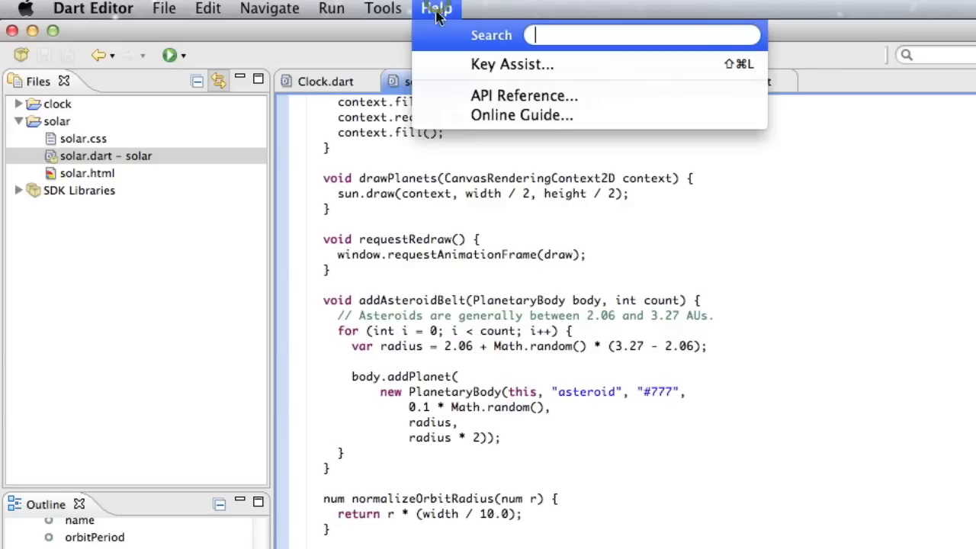
{"action": "left_click", "coordinate": [525, 95]}
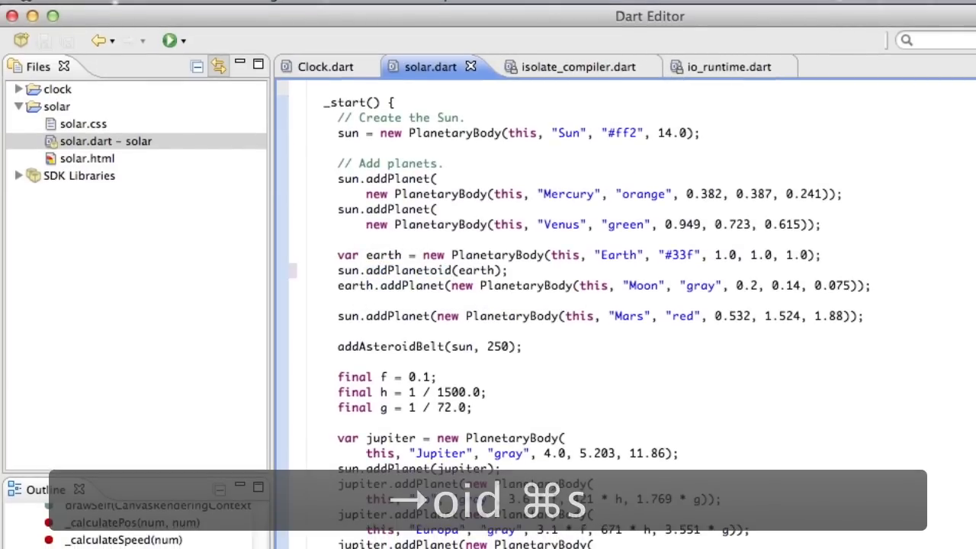
Save solar.dart with sun.addPlanetoid(earth) and view the no-such-method warning on line 81
{"action": "key", "text": "cmd+s"}
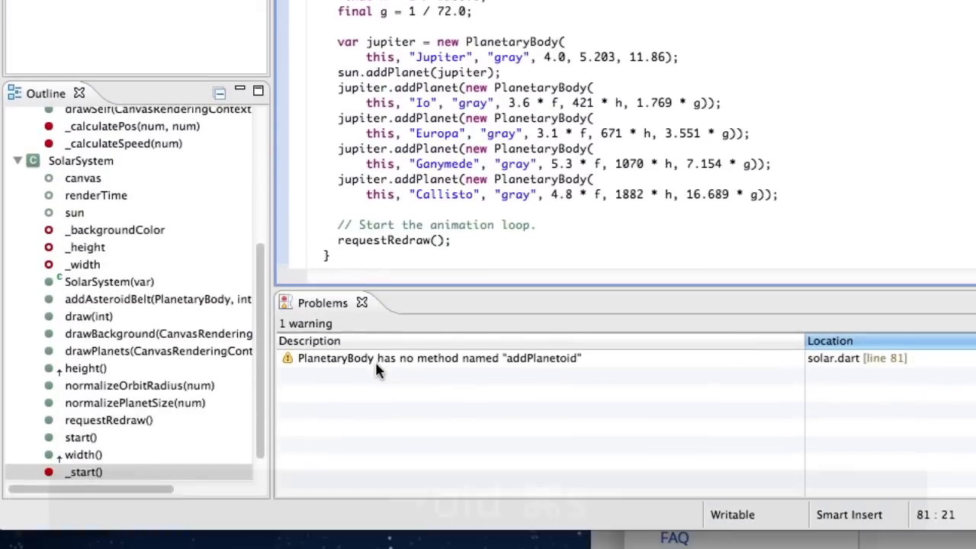
{"action": "scroll", "scroll_direction": "down", "scroll_amount": 3}
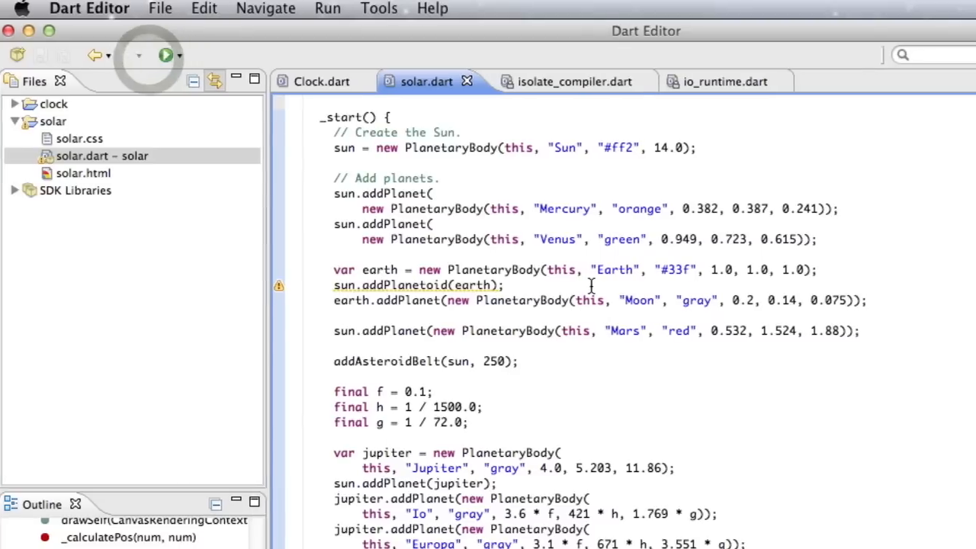
Run solar to see the addPlanetoid NoSuchMethodException, then undo back to addPlanet
{"action": "left_click", "coordinate": [165, 55]}
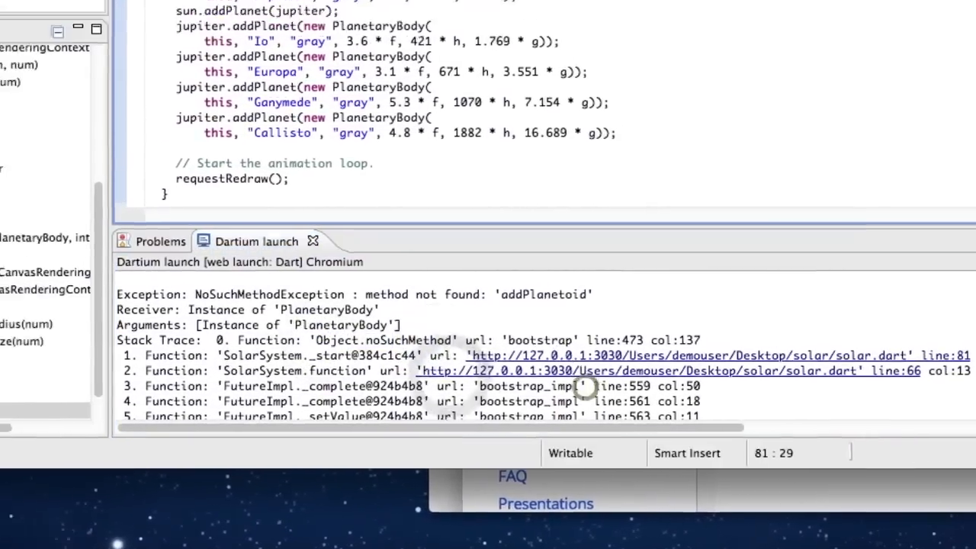
{"action": "key", "text": "cmd+z"}
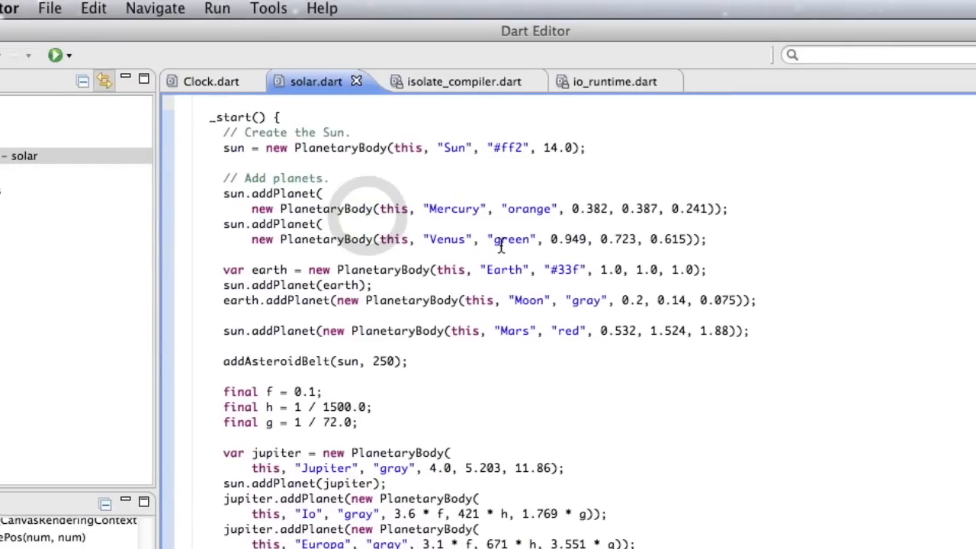
{"action": "key", "text": "cmd+s"}
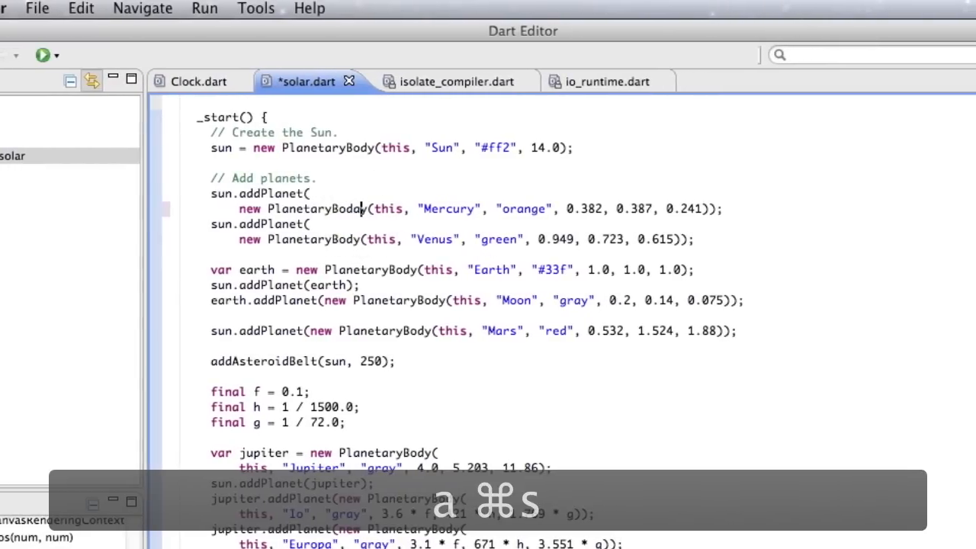
{"action": "key", "text": "cmd+s"}
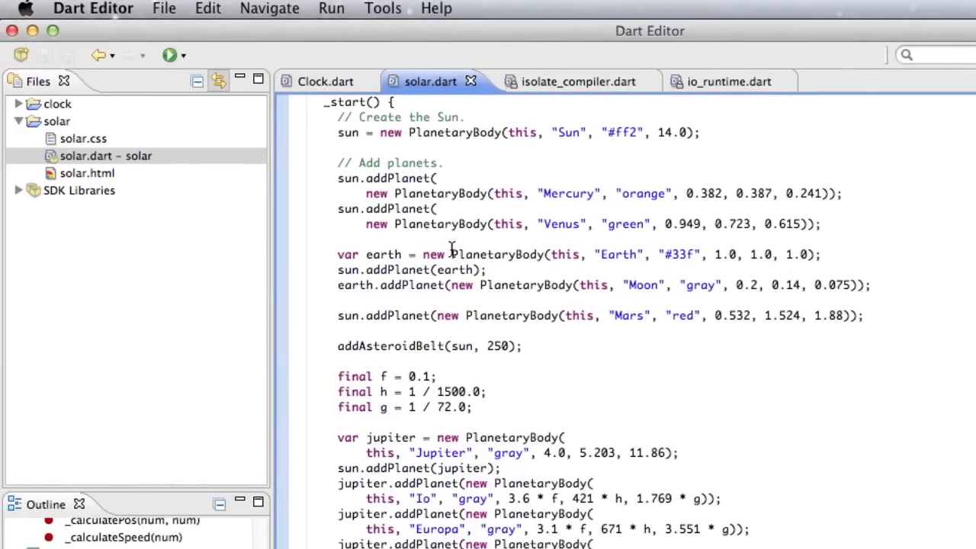
{"action": "mouse_move", "coordinate": [396, 270]}
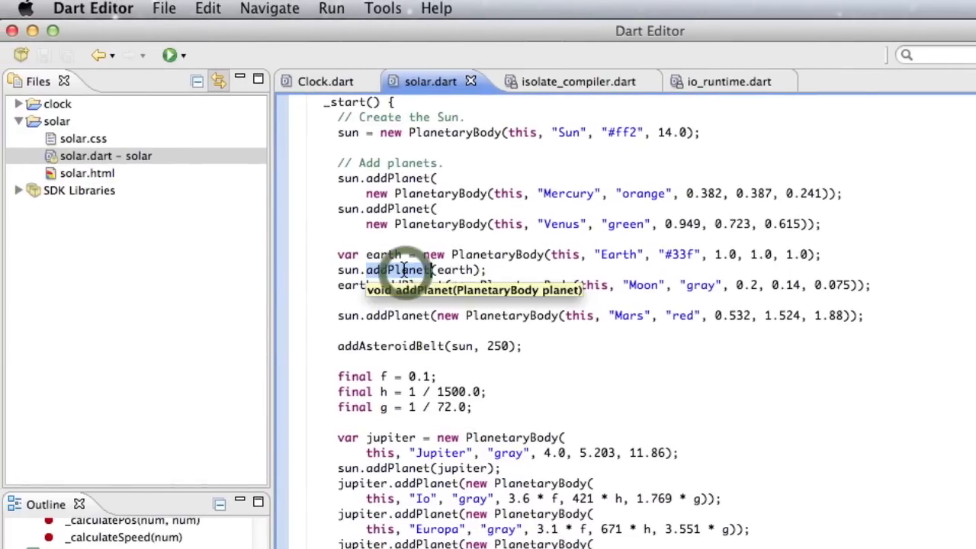
{"action": "left_click", "coordinate": [207, 8]}
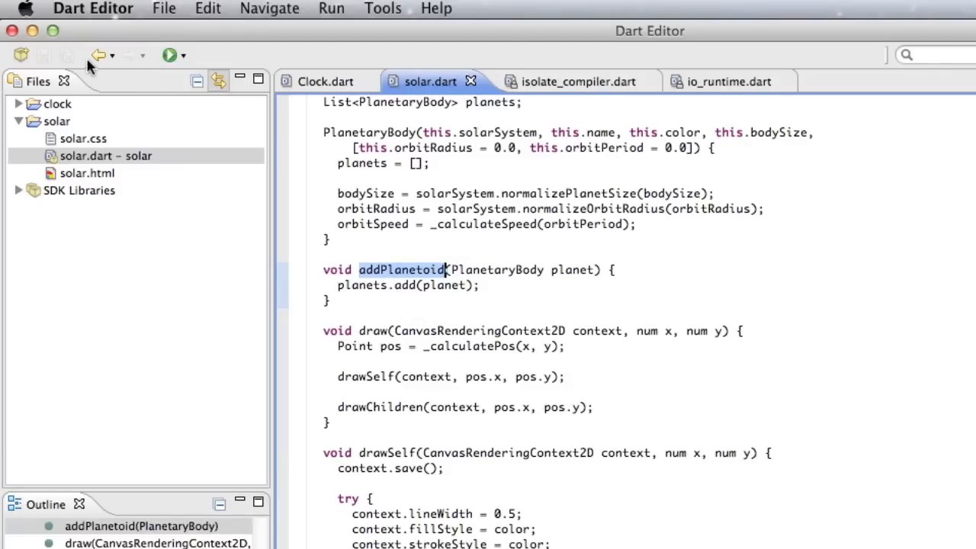
{"action": "scroll", "scroll_direction": "down", "scroll_amount": 3}
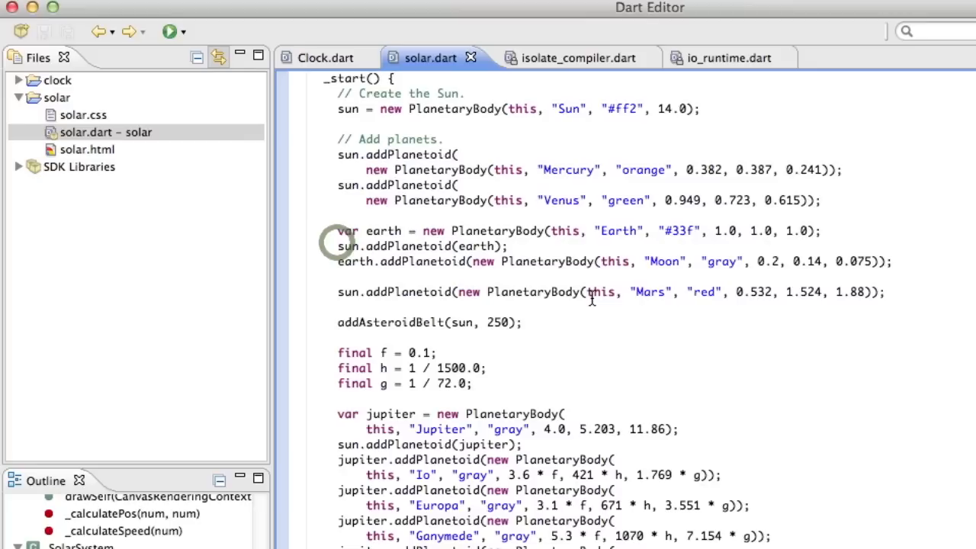
{"action": "key", "text": "cmd+z"}
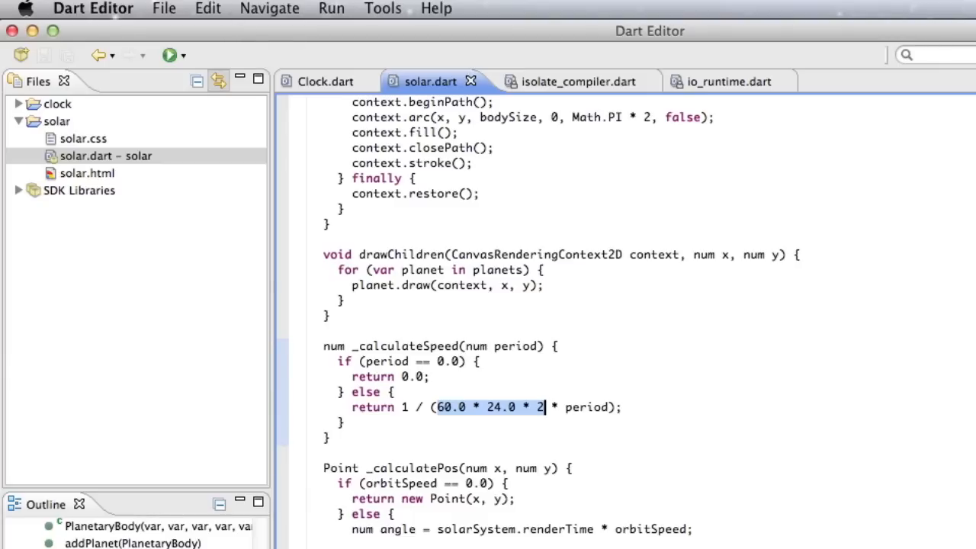
Extract 60.0 * 24.0 * 2 into a local variable named 'factor', fixing the mistyped name
{"action": "left_click", "coordinate": [207, 9]}
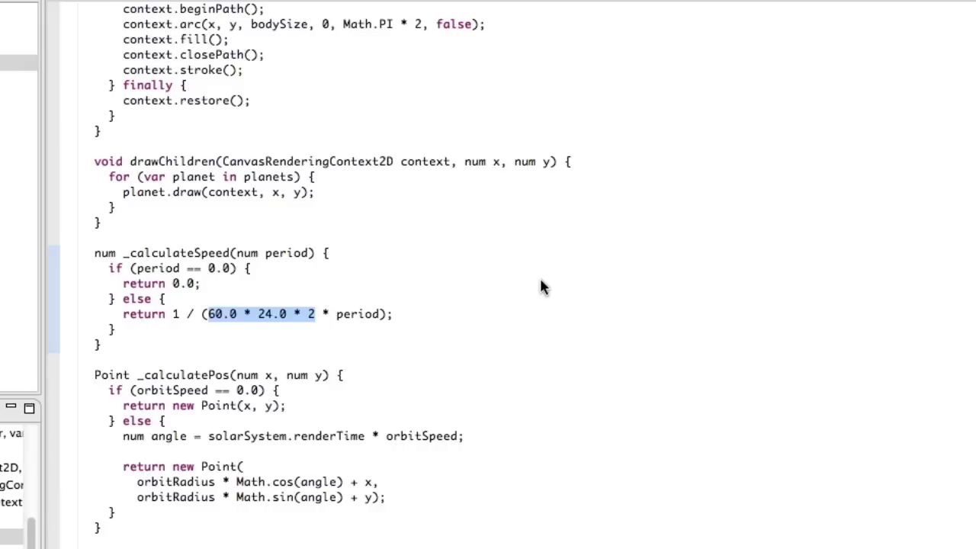
{"action": "type", "text": "facot"}
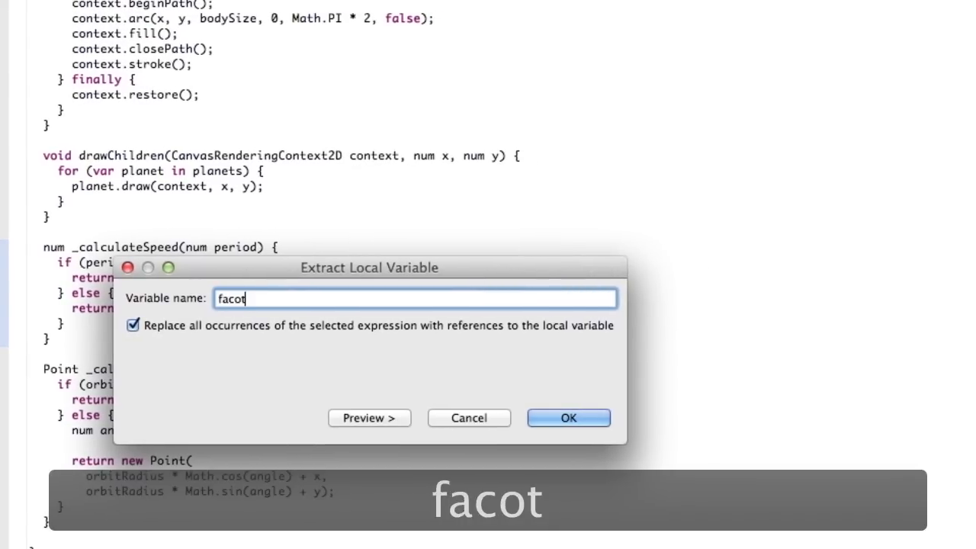
{"action": "key", "text": "Backspace"}
{"action": "type", "text": "tor"}
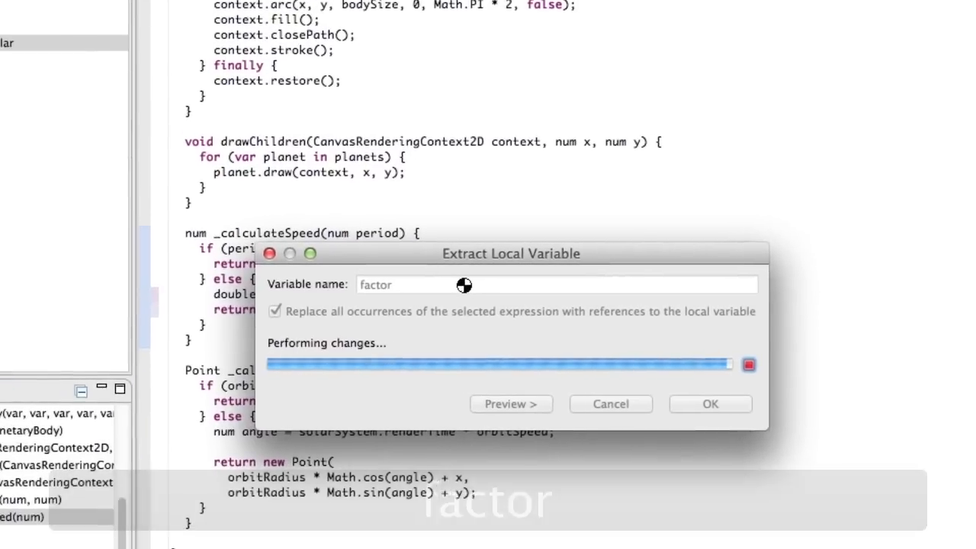
{"action": "left_click", "coordinate": [708, 403]}
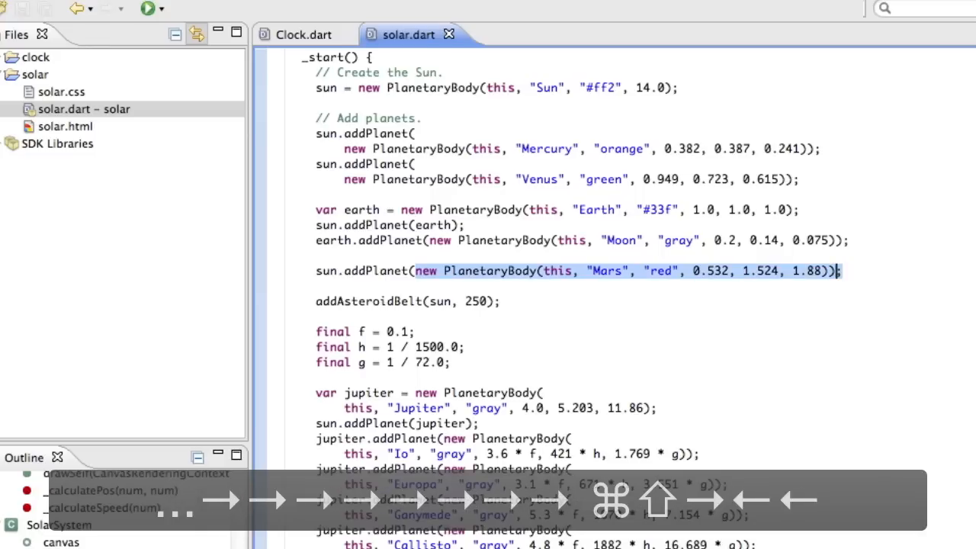
Extract the Mars PlanetaryBody into local variable 'mars' passed to sun.addPlanet, then save
{"action": "left_click", "coordinate": [208, 9]}
{"action": "type", "text": "mars"}
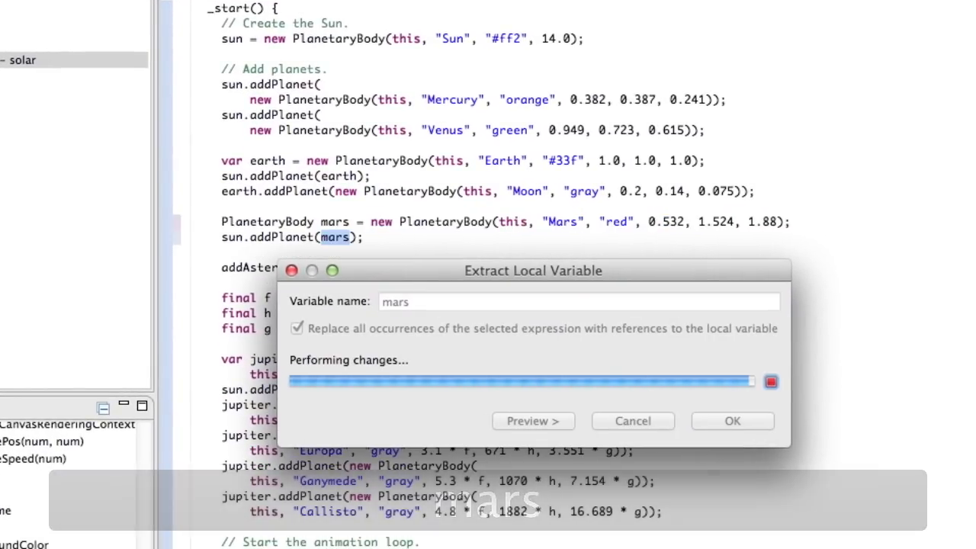
{"action": "left_click", "coordinate": [732, 420]}
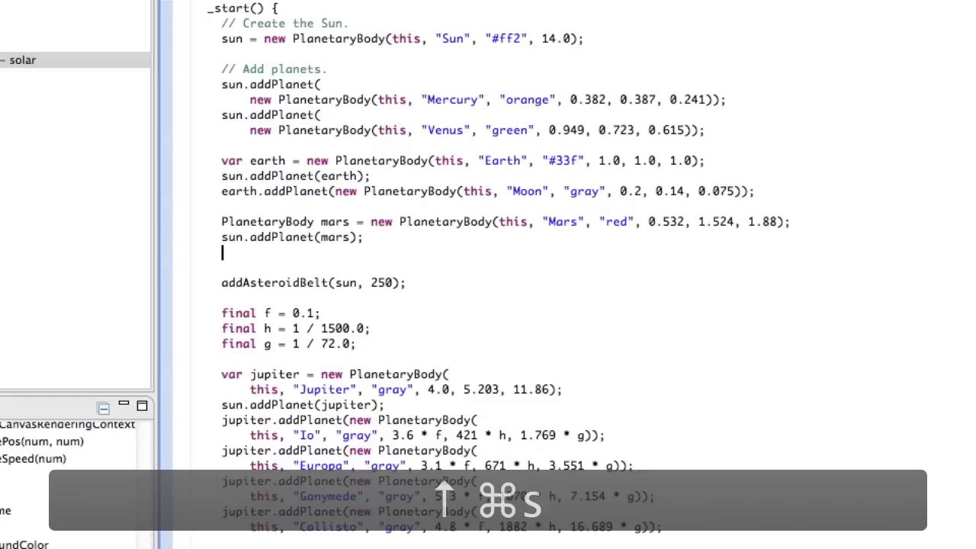
{"action": "key", "text": "cmd+s"}
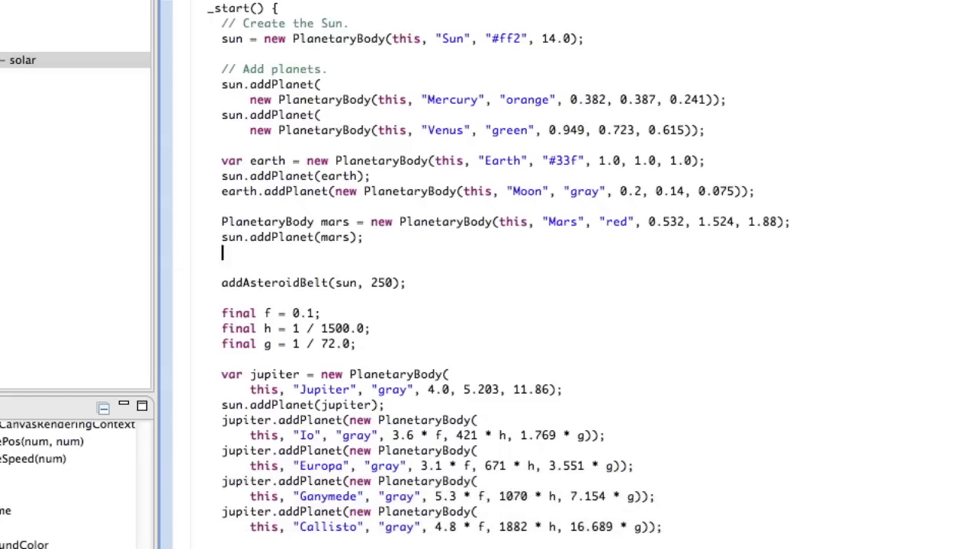
Type mars.addPlanet(new PlanetaryBody(this, "Phobos", "gray", 0.1, 0.1, ...)) below sun.addPlanet(mars)
{"action": "type", "text": "mars."}
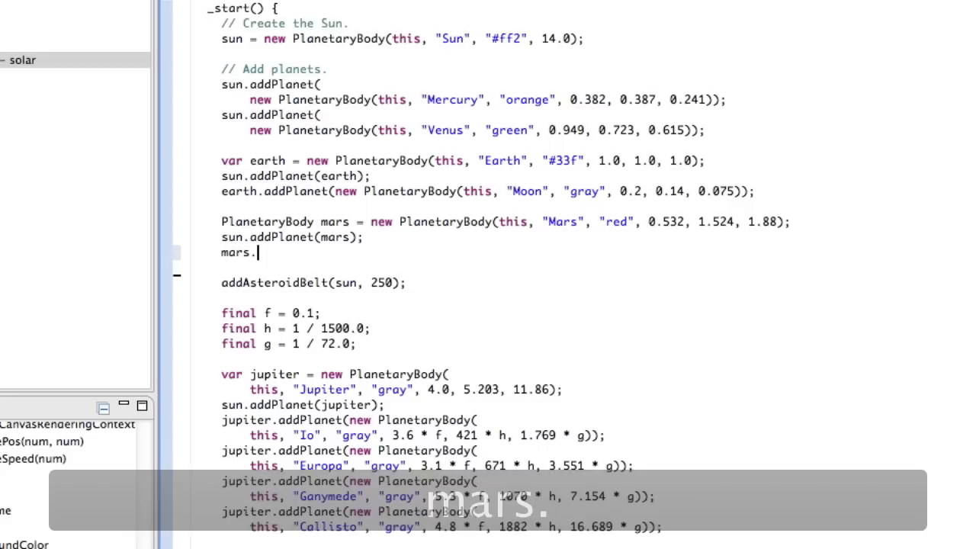
{"action": "type", "text": "."}
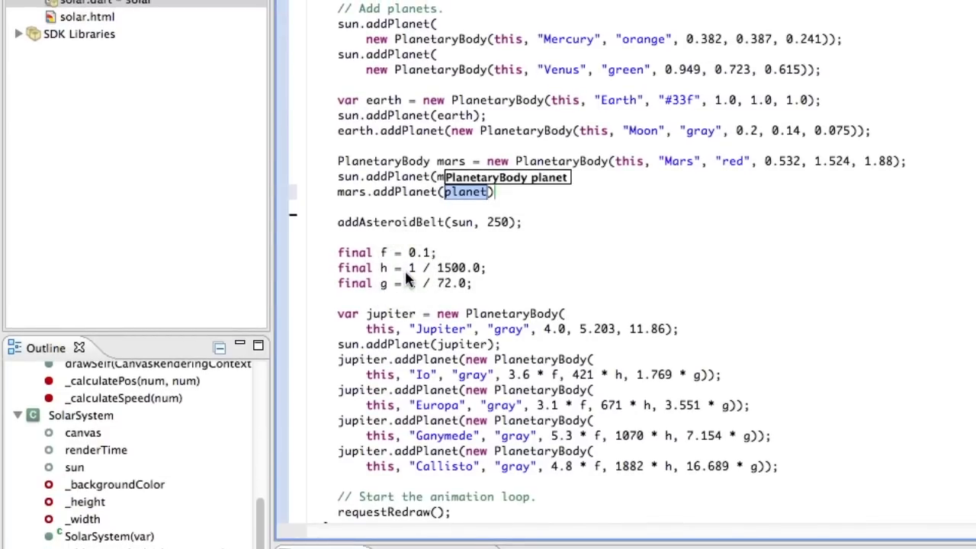
{"action": "type", "text": "new P"}
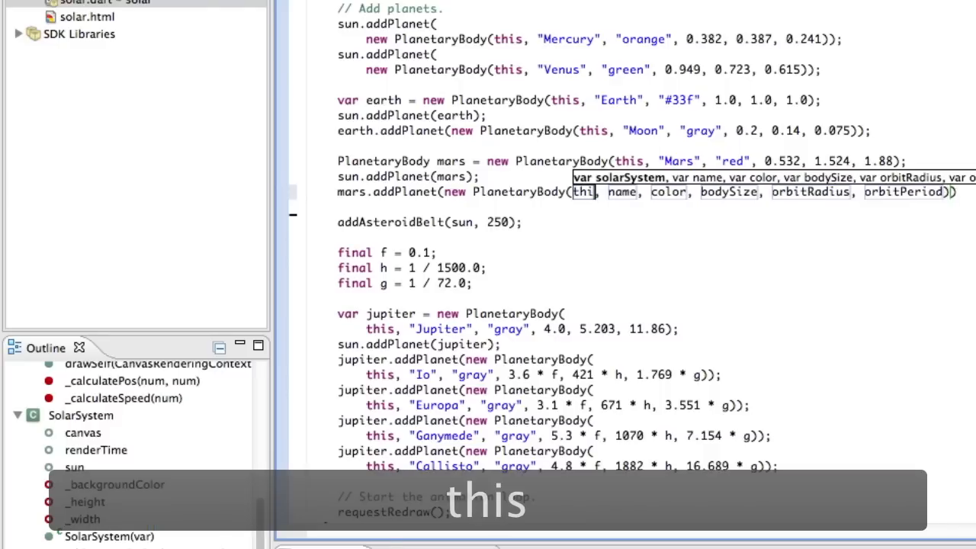
{"action": "type", "text": "\"Ph"}
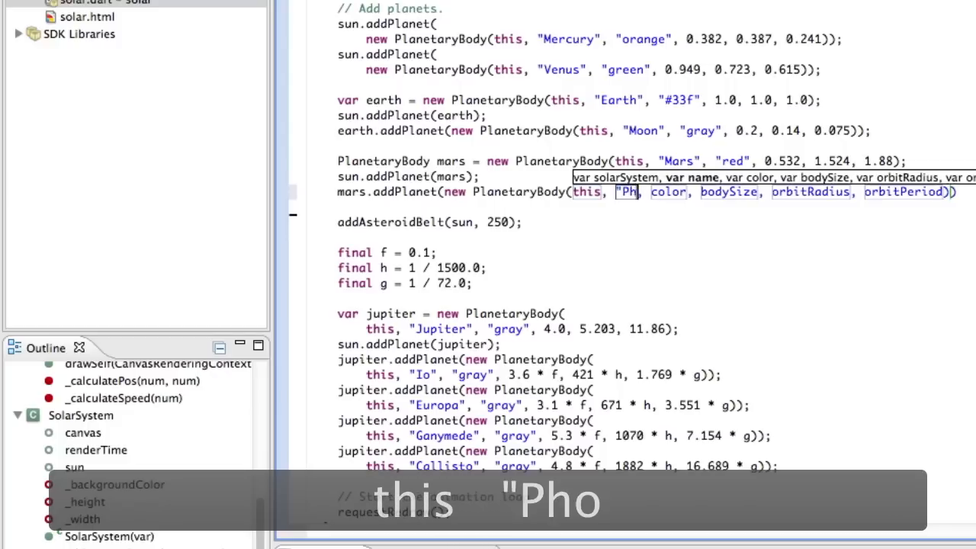
{"action": "type", "text": "obos"}
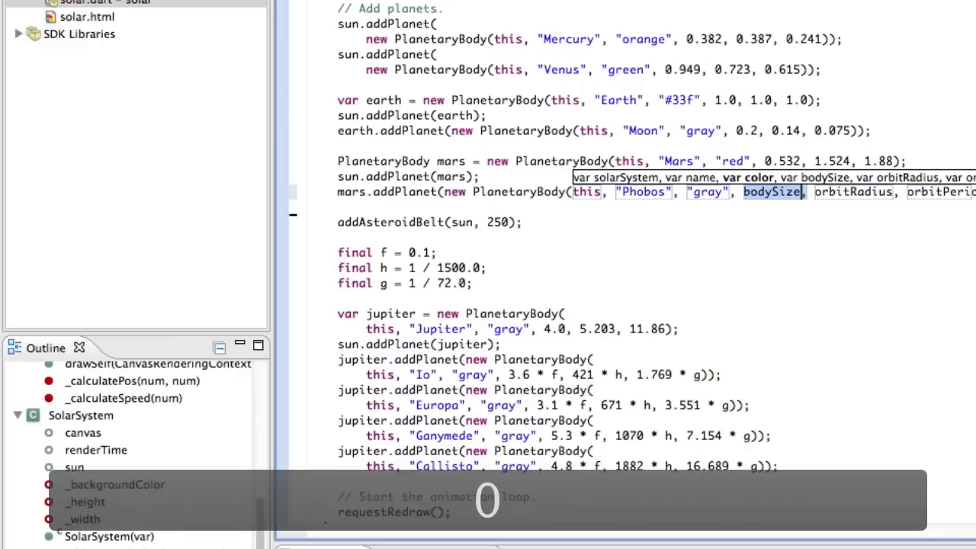
{"action": "type", "text": "0.1, 0.1,"}
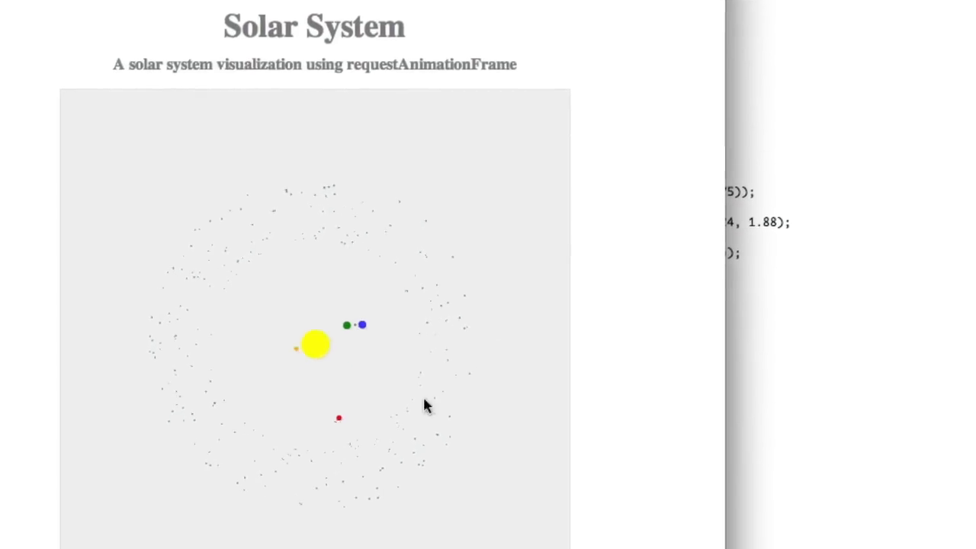
Scroll solar.dart down to the drawChildren method
{"action": "scroll", "scroll_direction": "down", "scroll_amount": 3}
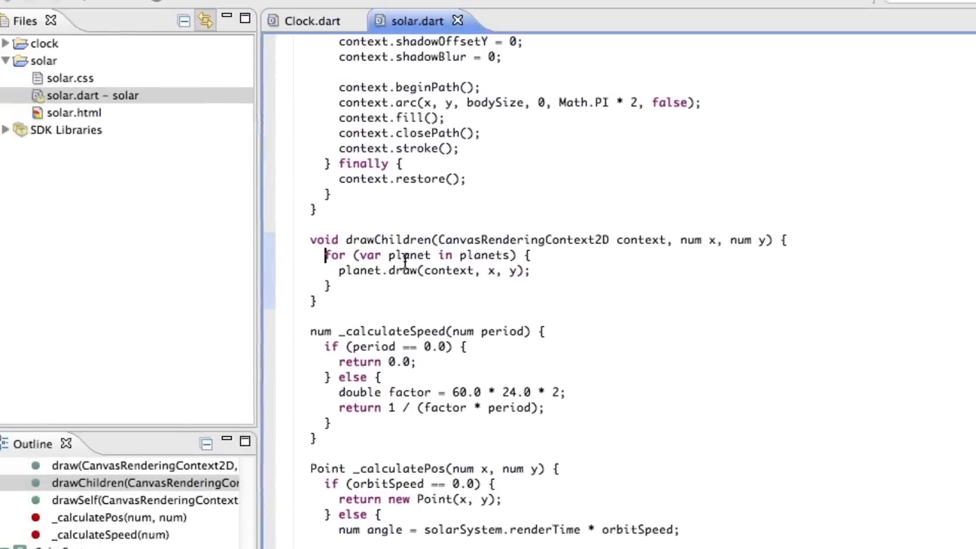
Maximize the code editor and type foo = "my string" inside drawChildren
{"action": "double_click", "coordinate": [418, 269]}
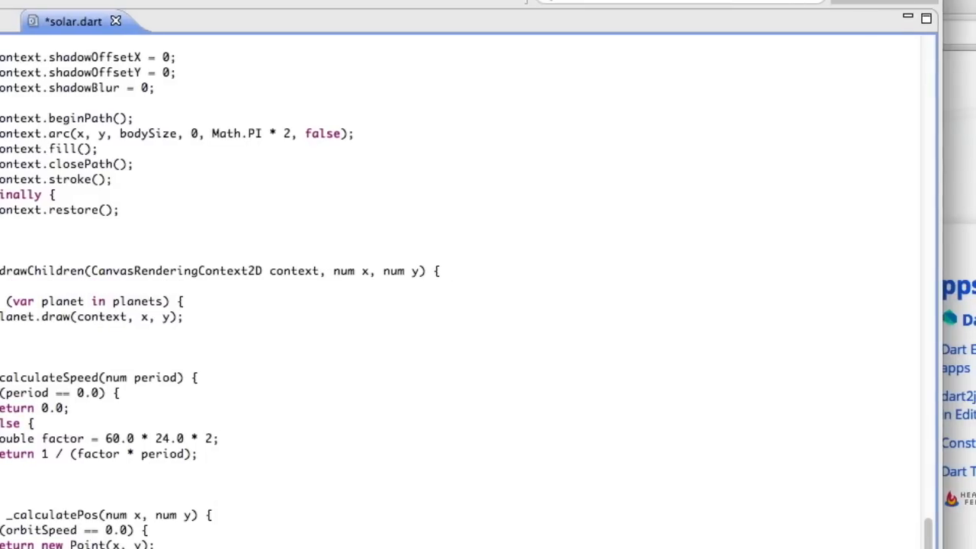
{"action": "type", "text": "foo"}
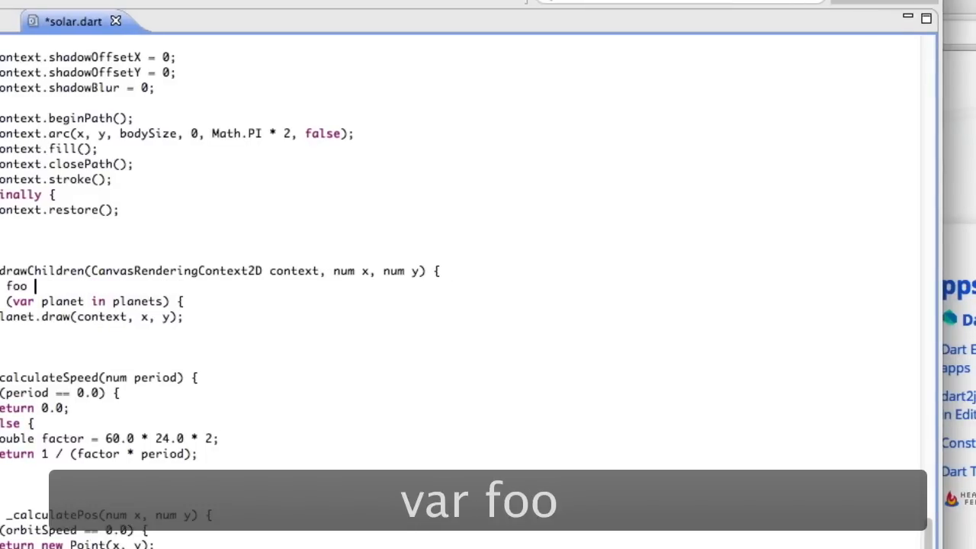
{"action": "type", "text": "= \"my string\";"}
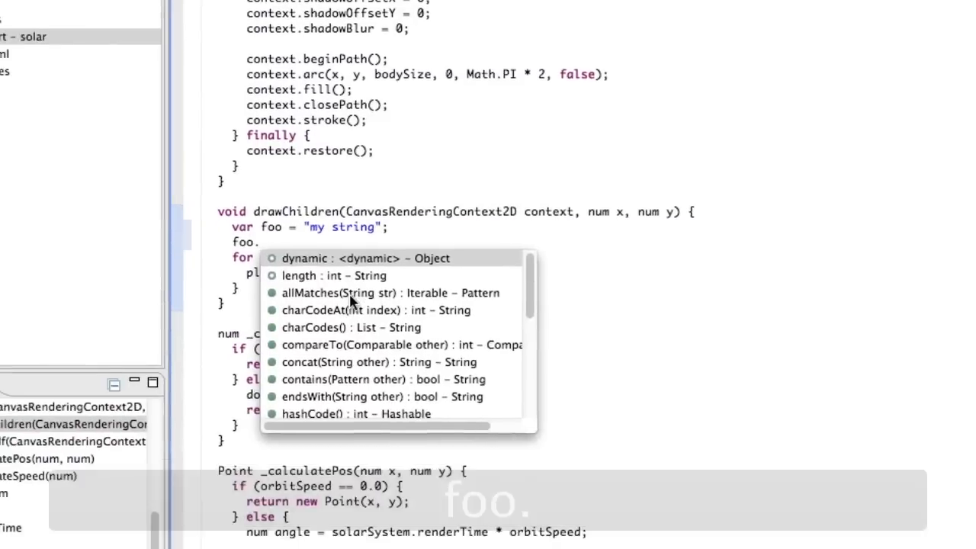
{"action": "scroll", "scroll_direction": "down", "scroll_amount": 3}
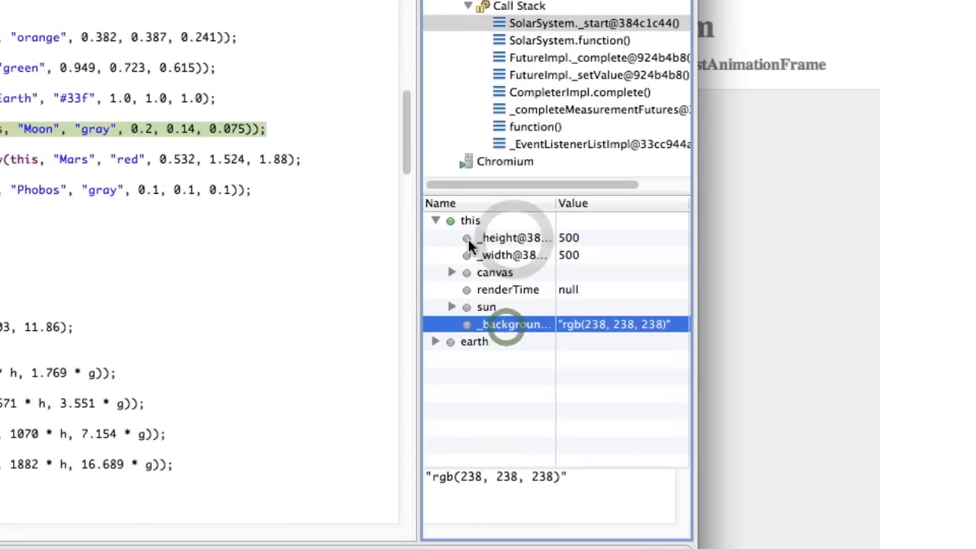
Select the _background field to show its full value, rgb(238, 238, 238)
{"action": "left_click", "coordinate": [473, 341]}
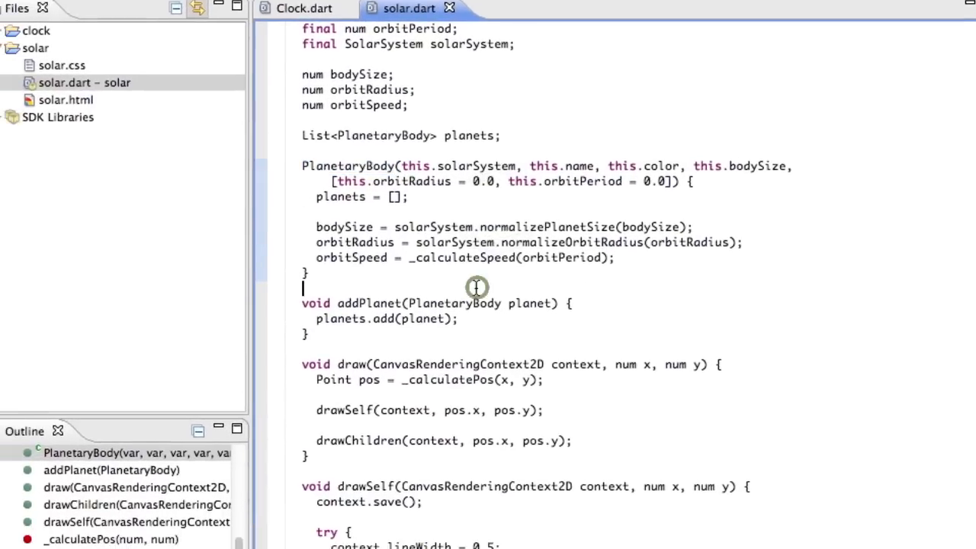
Type String toString() => "I'm ${name}" above addPlanet in PlanetaryBody
{"action": "type", "text": "String t"}
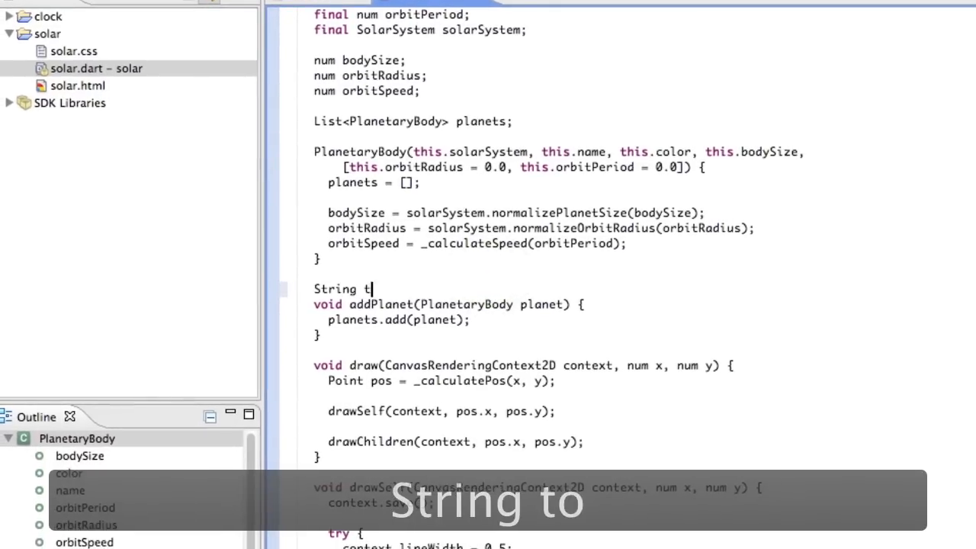
{"action": "type", "text": "oString()"}
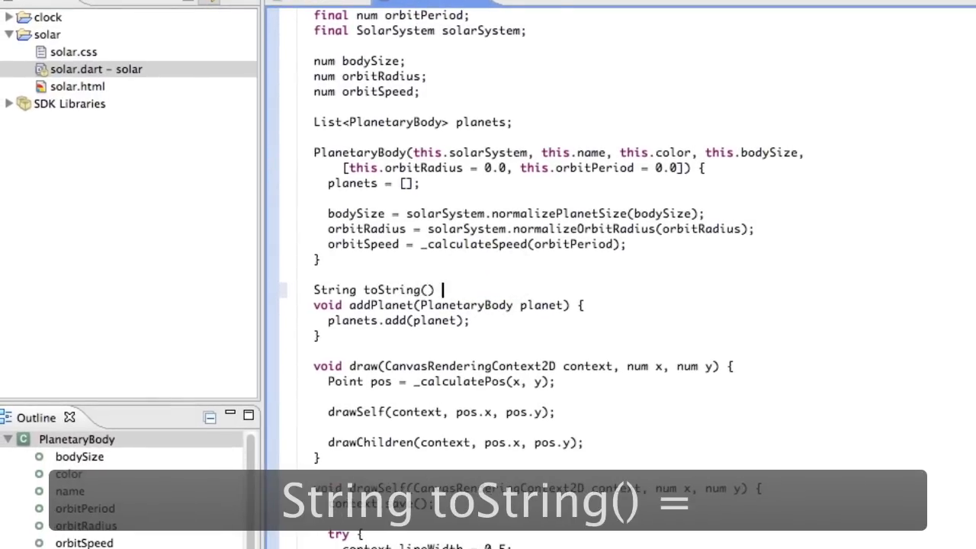
{"action": "type", "text": "=> \"\""}
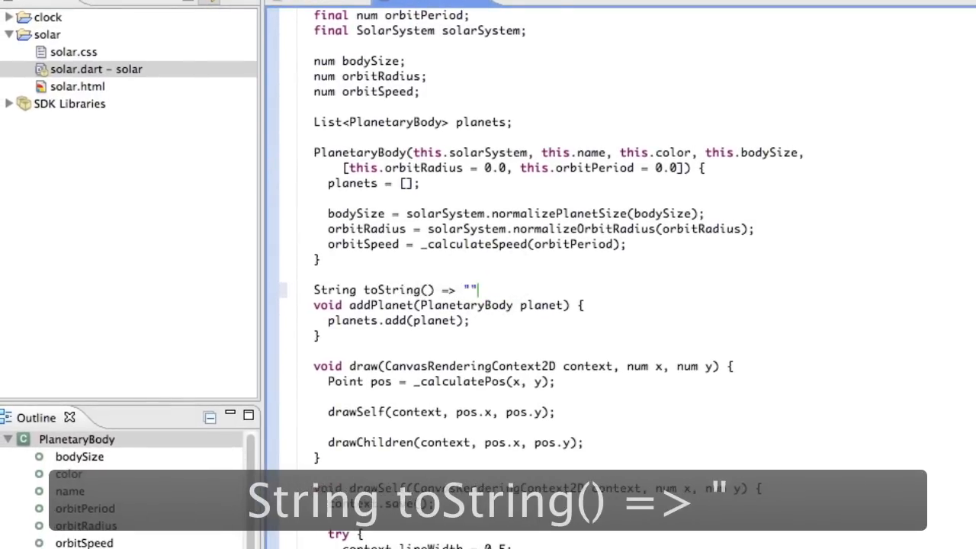
{"action": "type", "text": "I'm"}
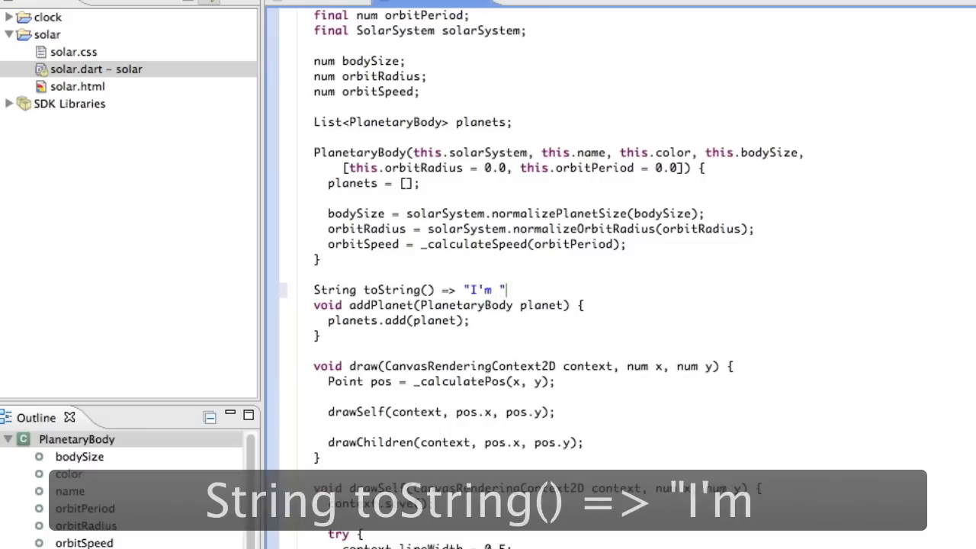
{"action": "type", "text": "${name"}
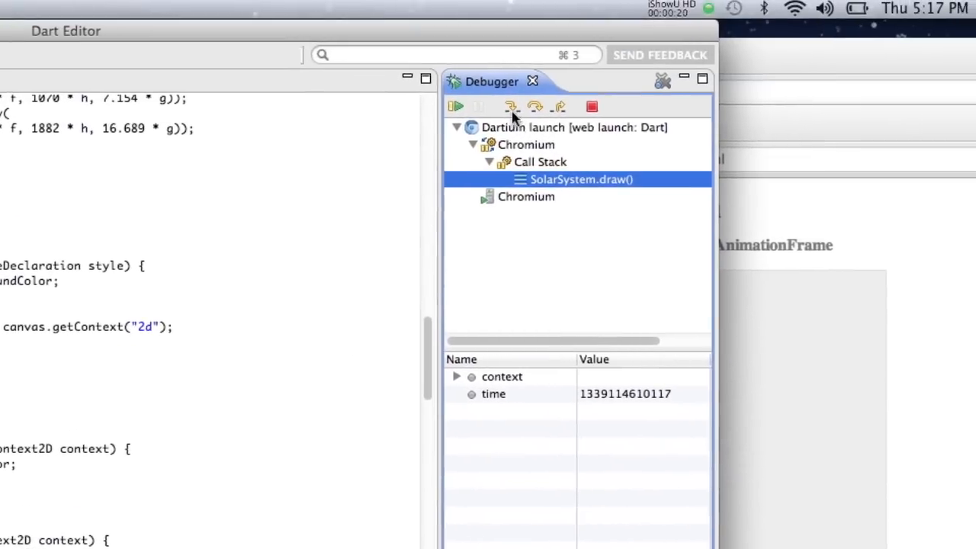
Step into drawBackground, over its line, return to draw, and keep stepping
{"action": "left_click", "coordinate": [511, 106]}
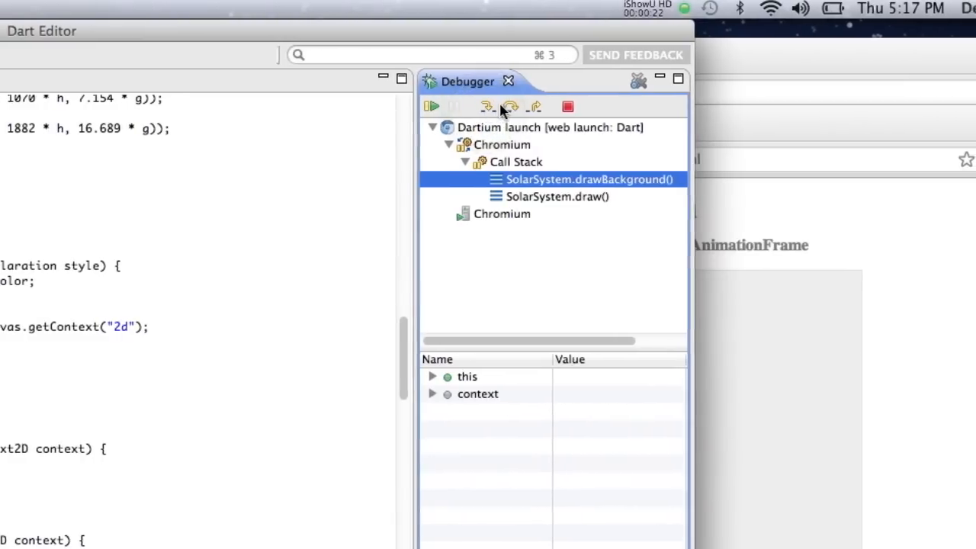
{"action": "left_click", "coordinate": [485, 106]}
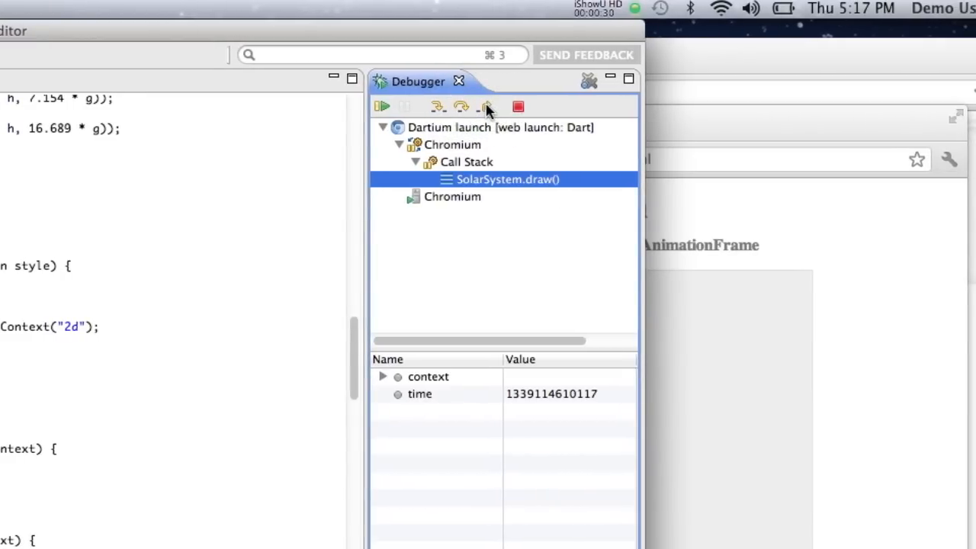
{"action": "left_click", "coordinate": [486, 107]}
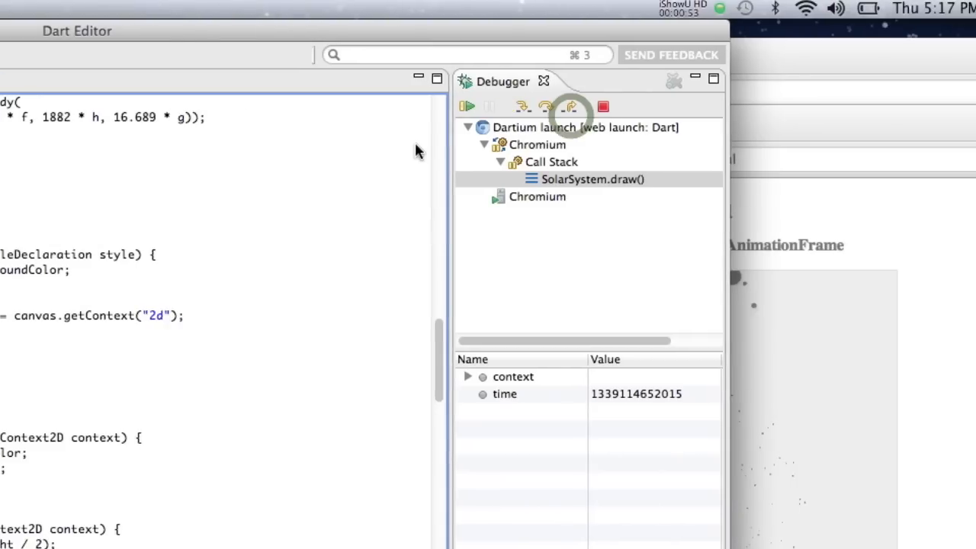
{"action": "left_click", "coordinate": [603, 106]}
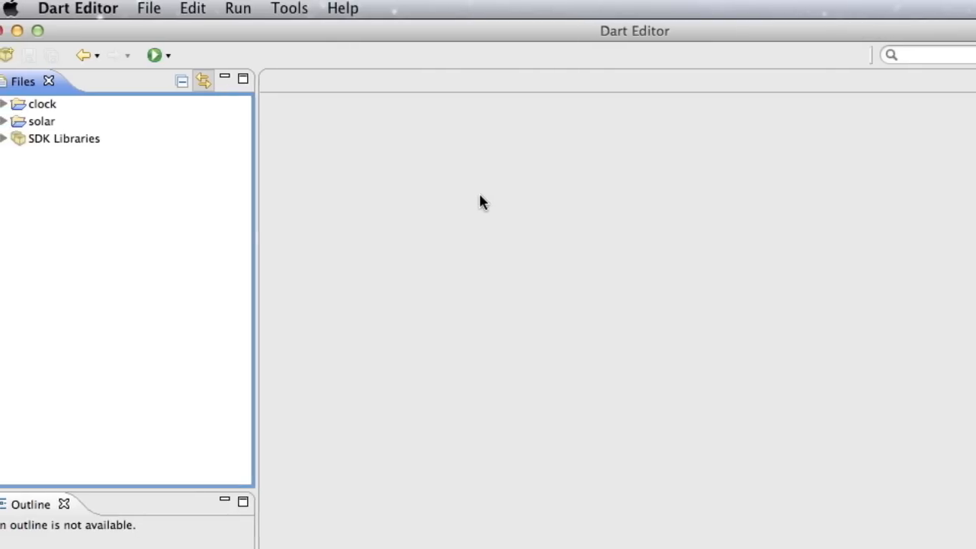
Open the Time server sample from the Welcome Page and run time_server.dart
{"action": "left_click", "coordinate": [289, 8]}
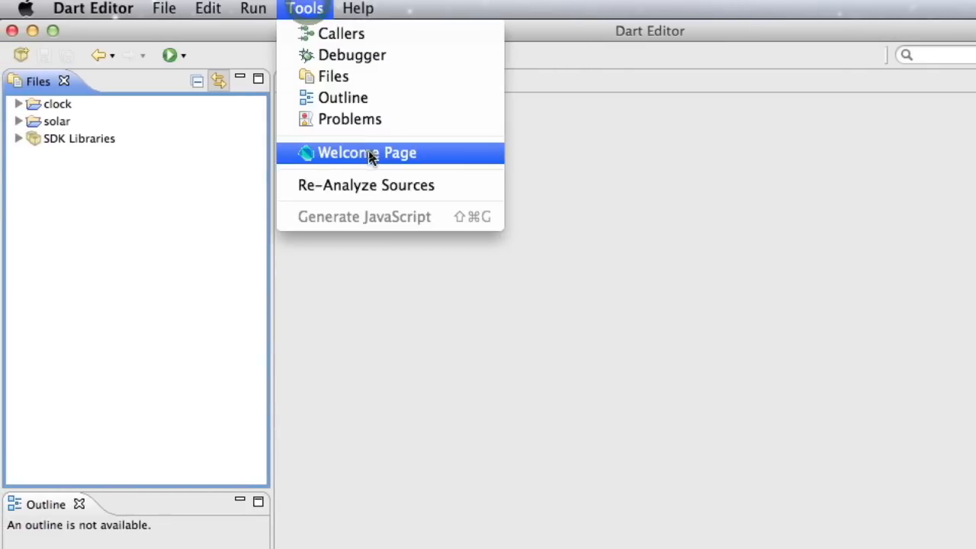
{"action": "left_click", "coordinate": [367, 153]}
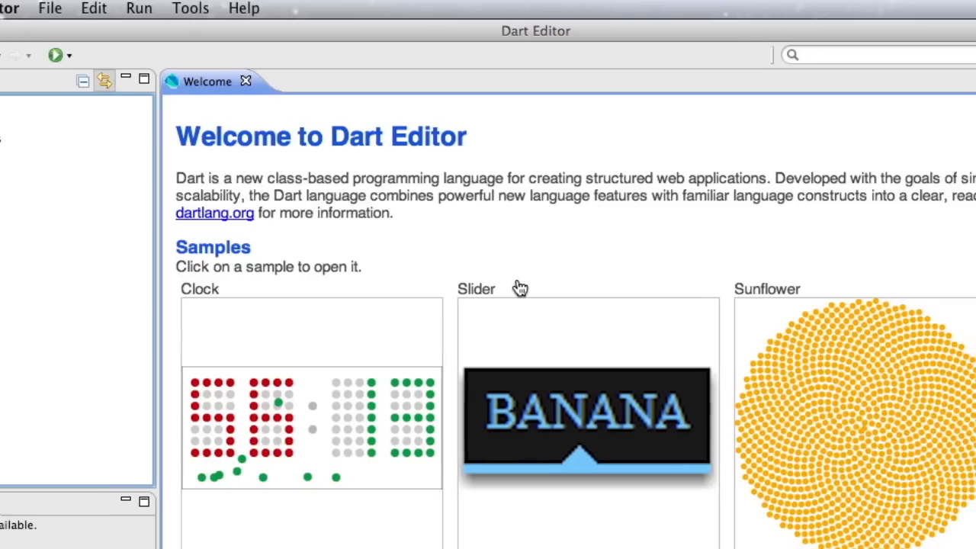
{"action": "scroll", "scroll_direction": "down", "scroll_amount": 3}
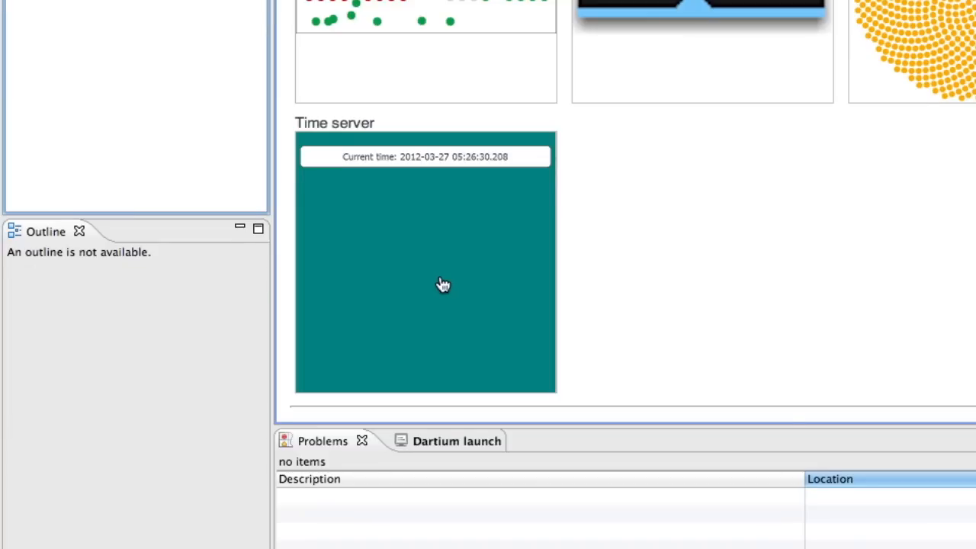
{"action": "mouse_move", "coordinate": [443, 283]}
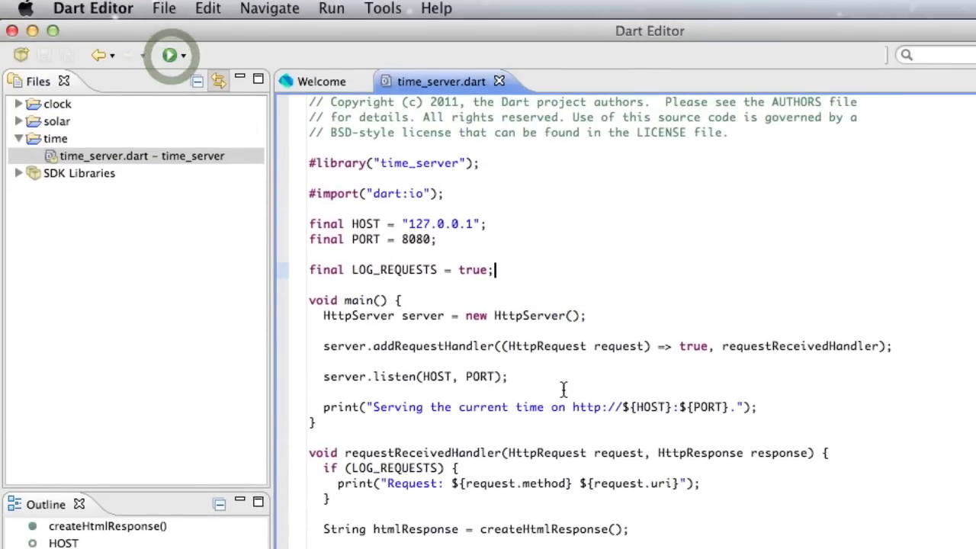
{"action": "left_click", "coordinate": [171, 54]}
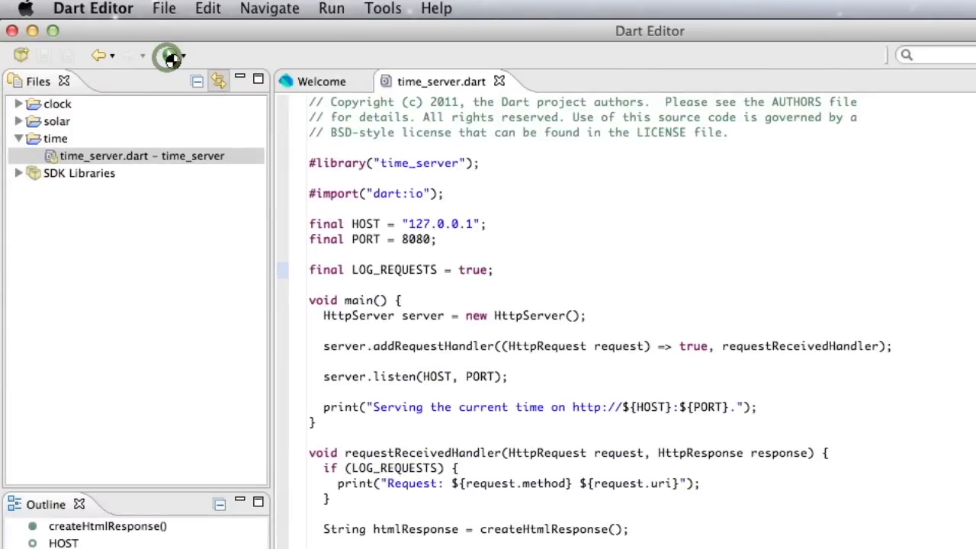
{"action": "left_click", "coordinate": [166, 55]}
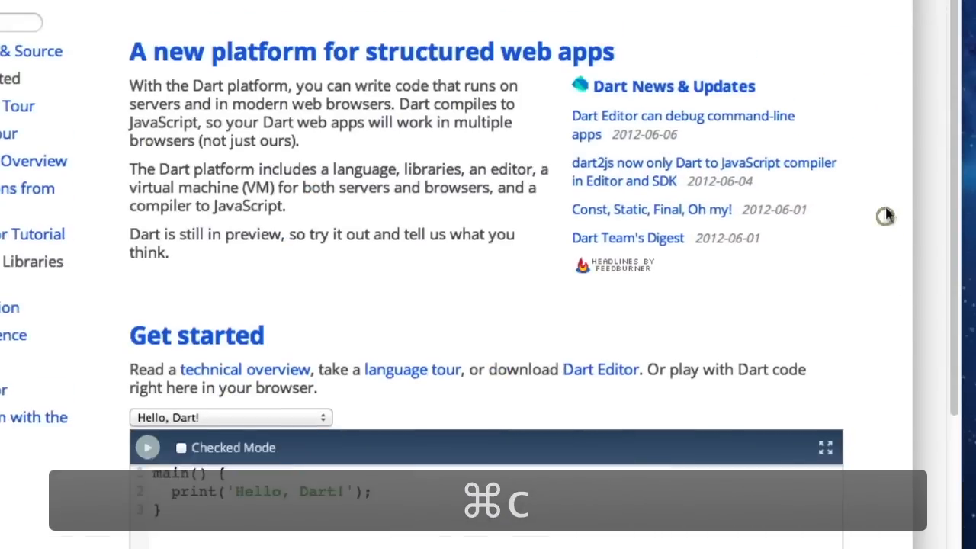
Open a new Chrome tab for loading the time server address
{"action": "scroll", "scroll_direction": "up", "scroll_amount": 3}
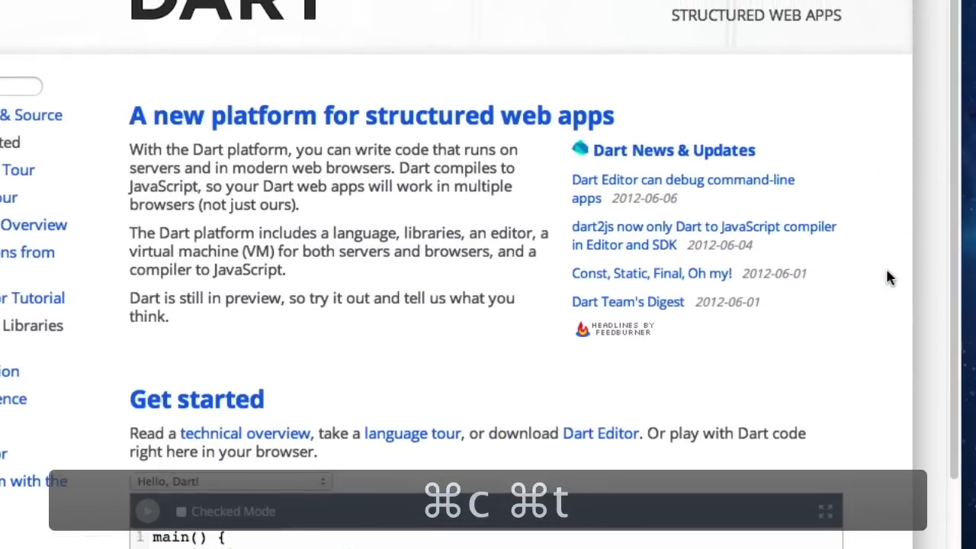
{"action": "scroll", "scroll_direction": "up", "scroll_amount": 3}
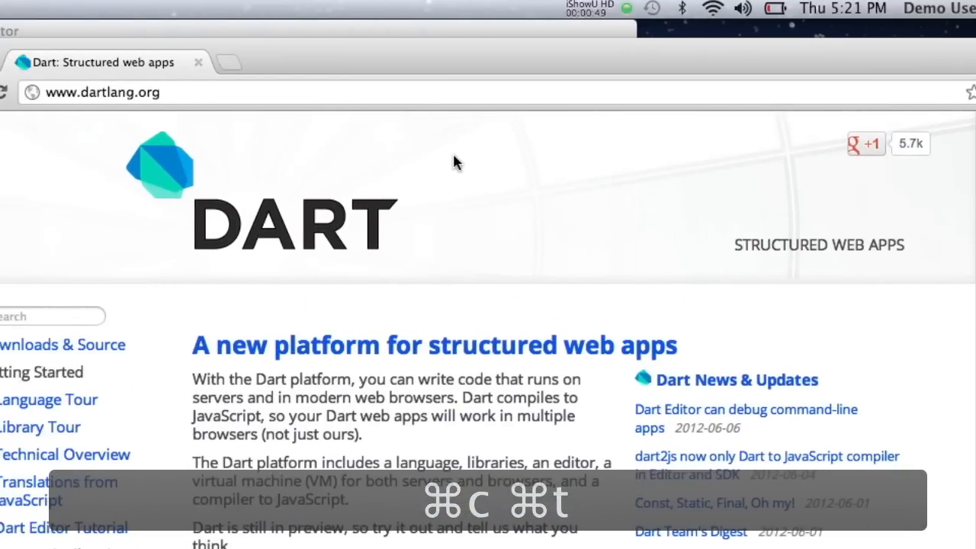
{"action": "key", "text": "cmd+t"}
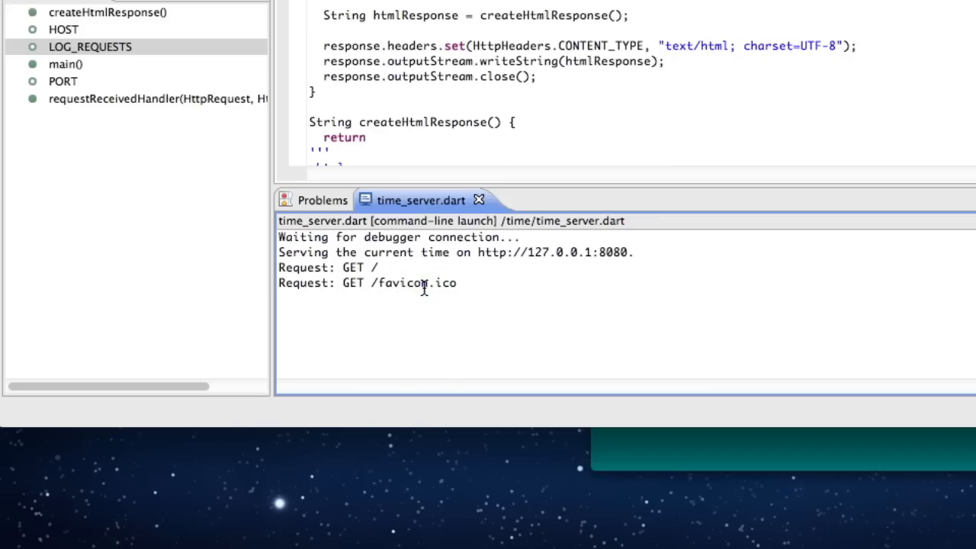
{"action": "mouse_move", "coordinate": [392, 288]}
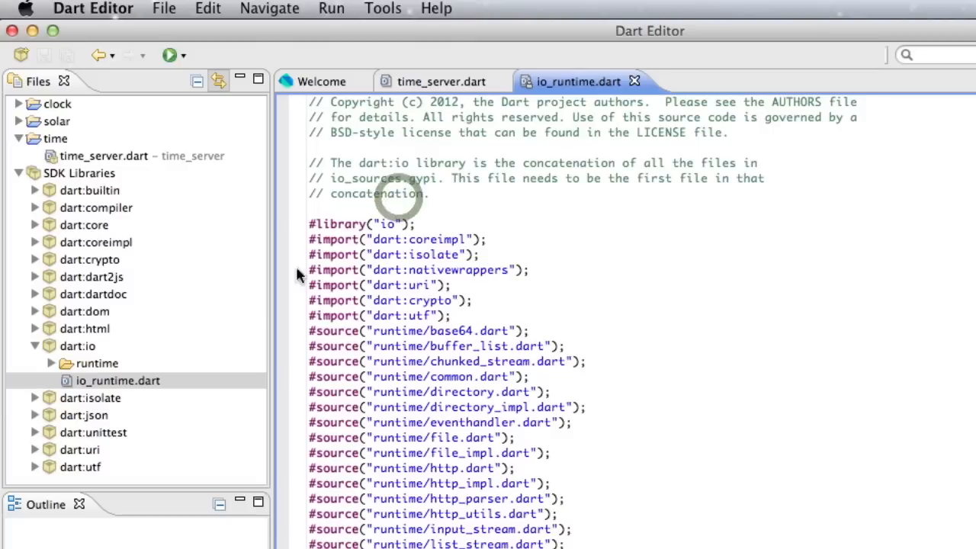
Expand dart:io's runtime source files and open the Help menu
{"action": "left_click", "coordinate": [50, 363]}
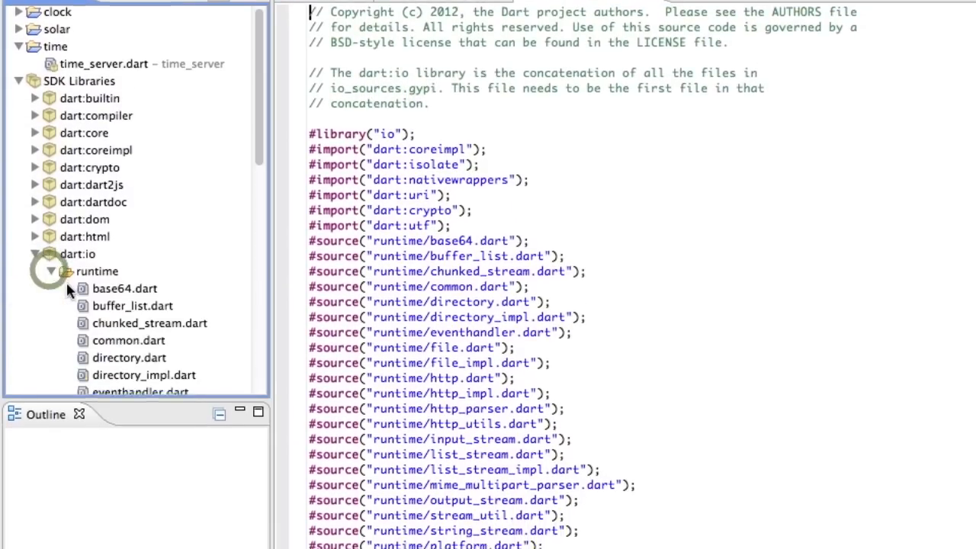
{"action": "left_click", "coordinate": [436, 8]}
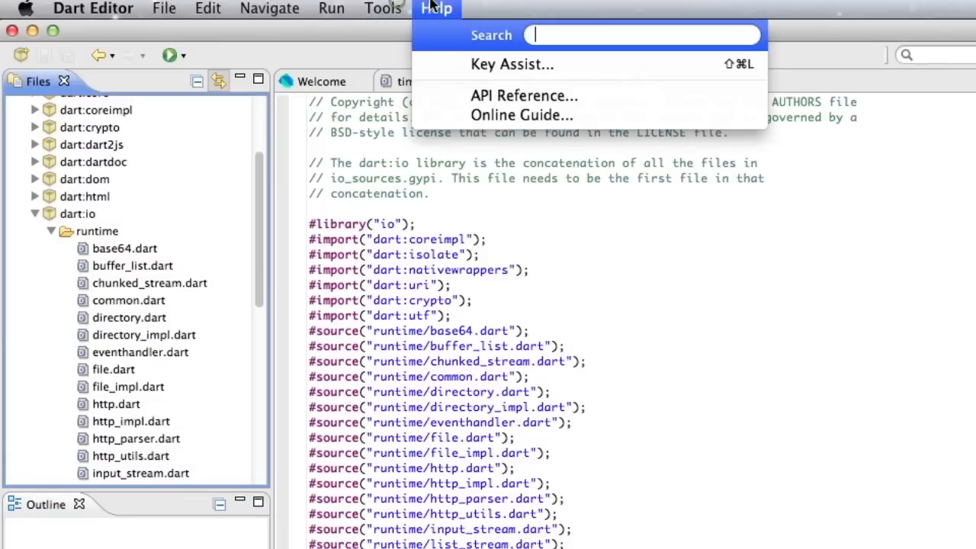
{"action": "mouse_move", "coordinate": [524, 95]}
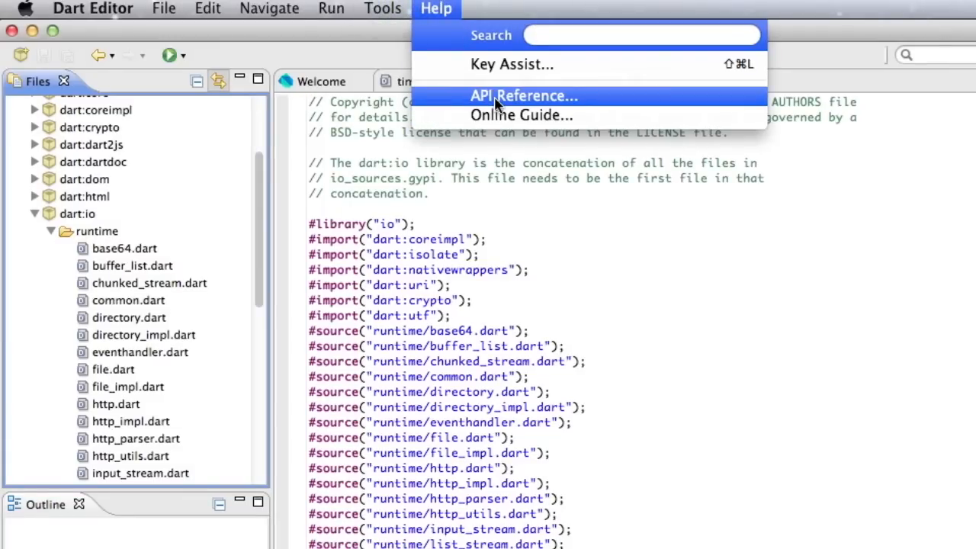